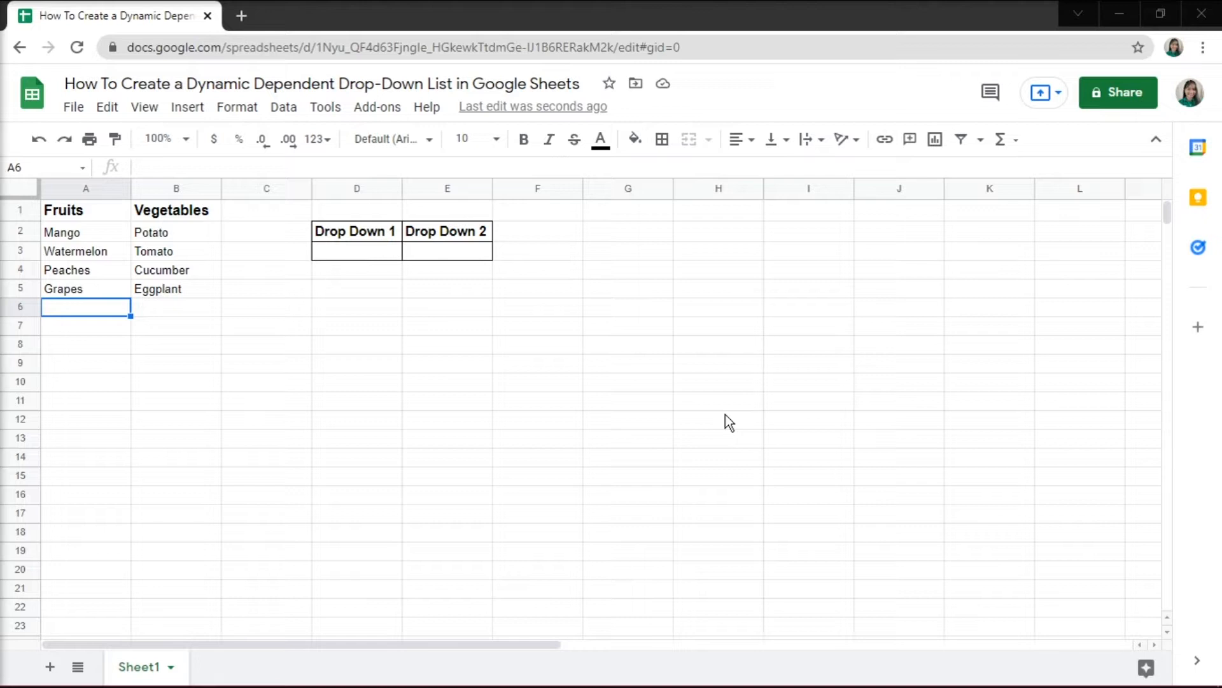
Define a named range called Fruits over the fruit items in A2:A5
drag(85, 232, 85, 289)
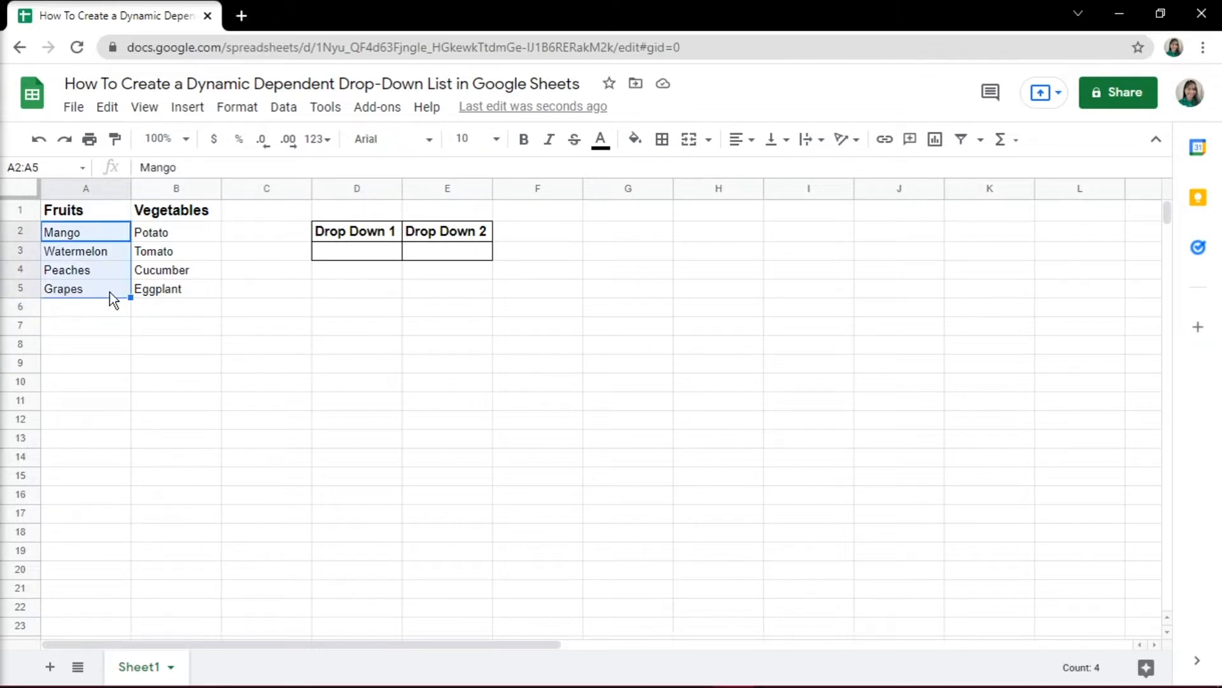
mouse_move(284, 107)
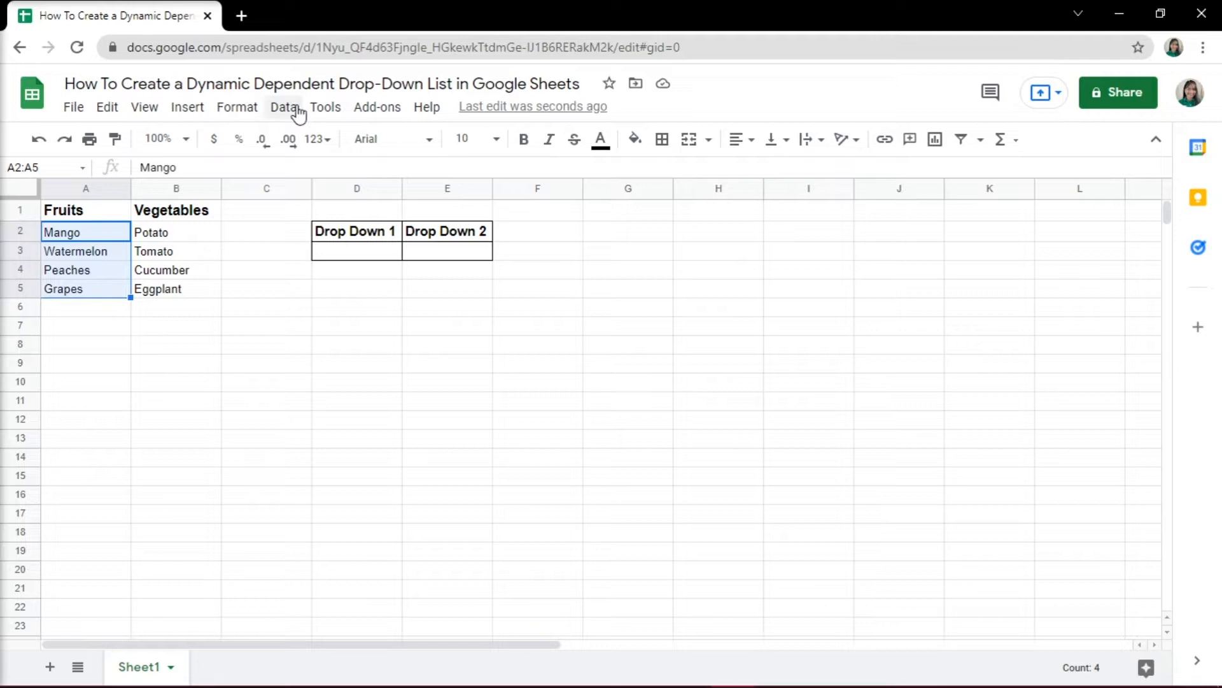
click(283, 107)
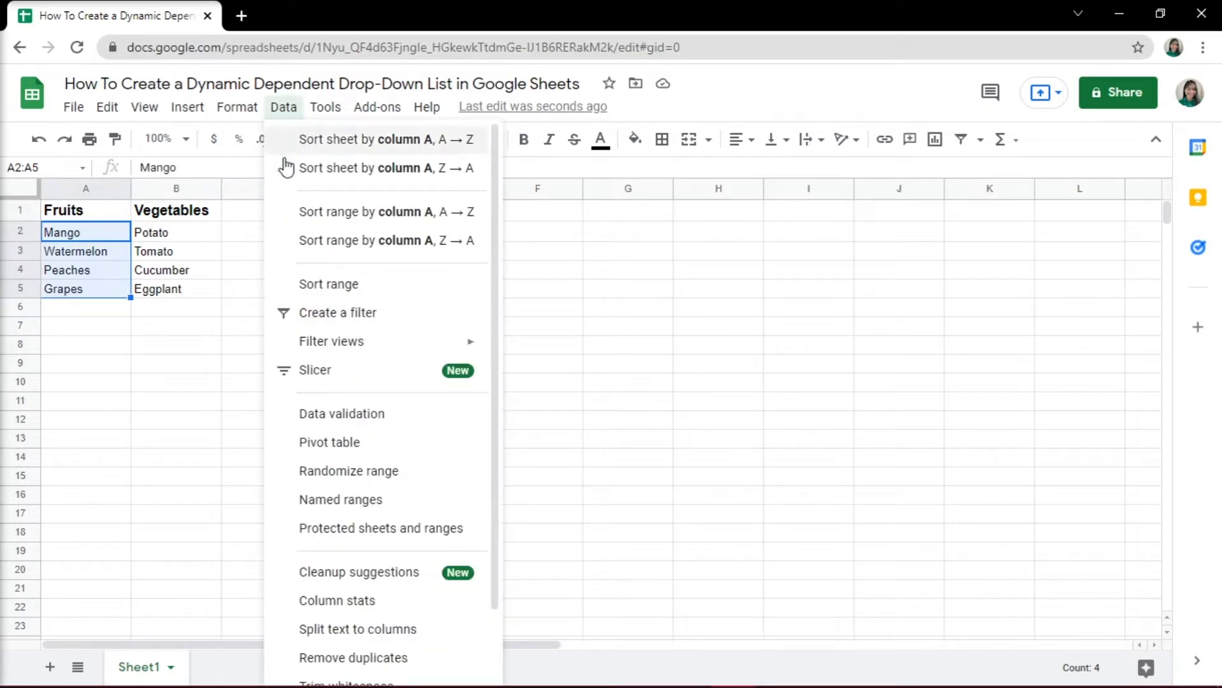
click(341, 499)
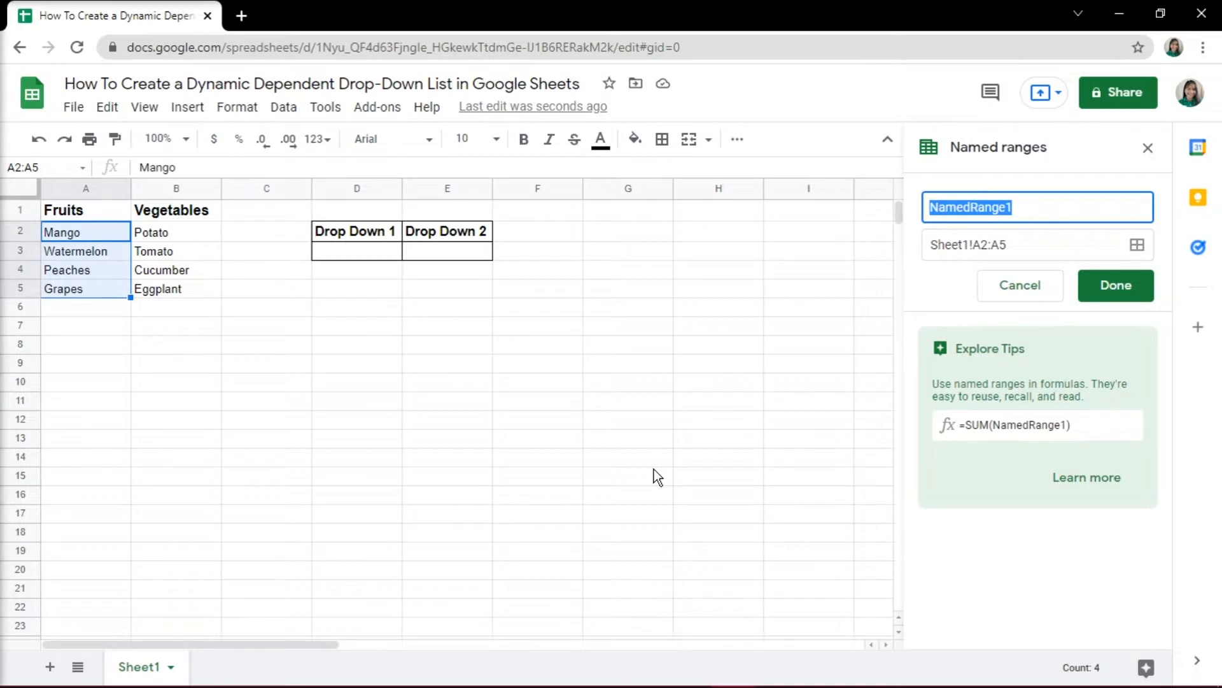
text(Fruits)
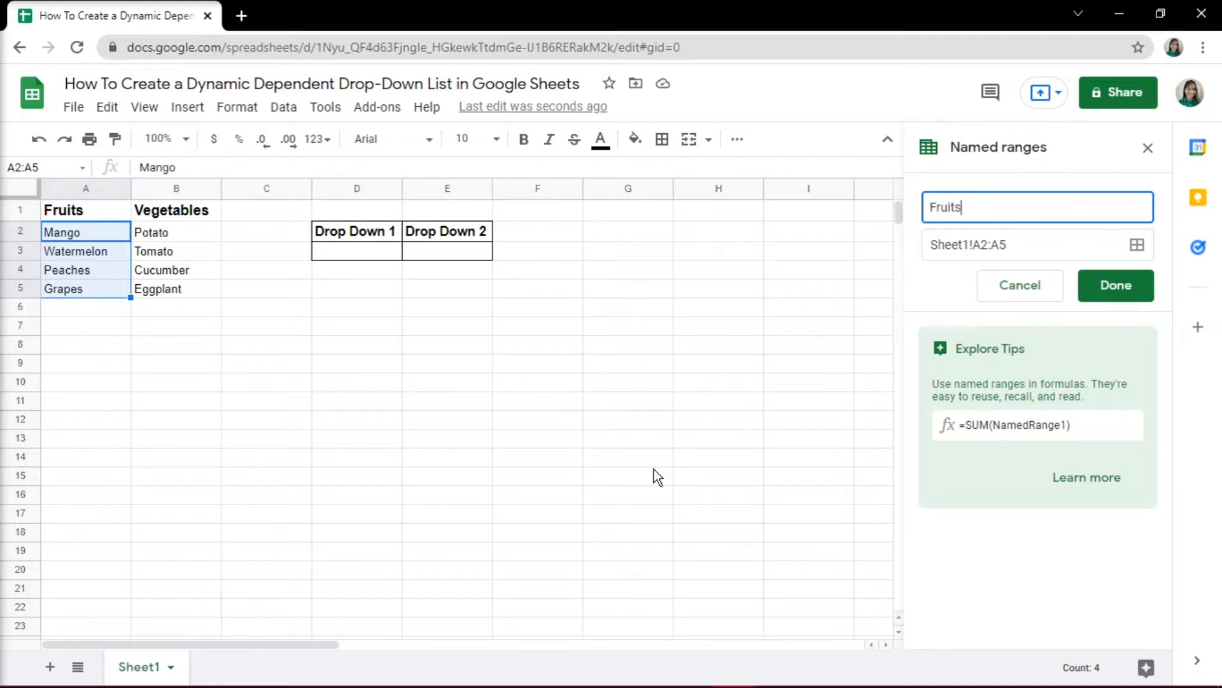
click(1115, 285)
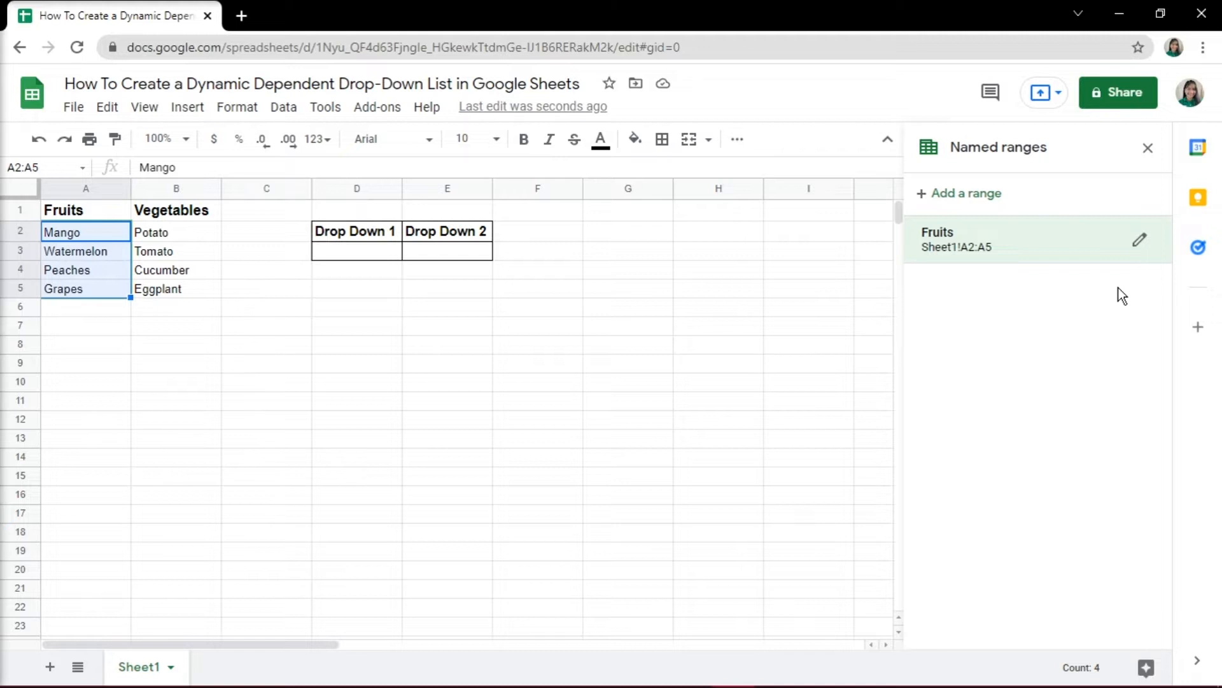
mouse_move(1105, 289)
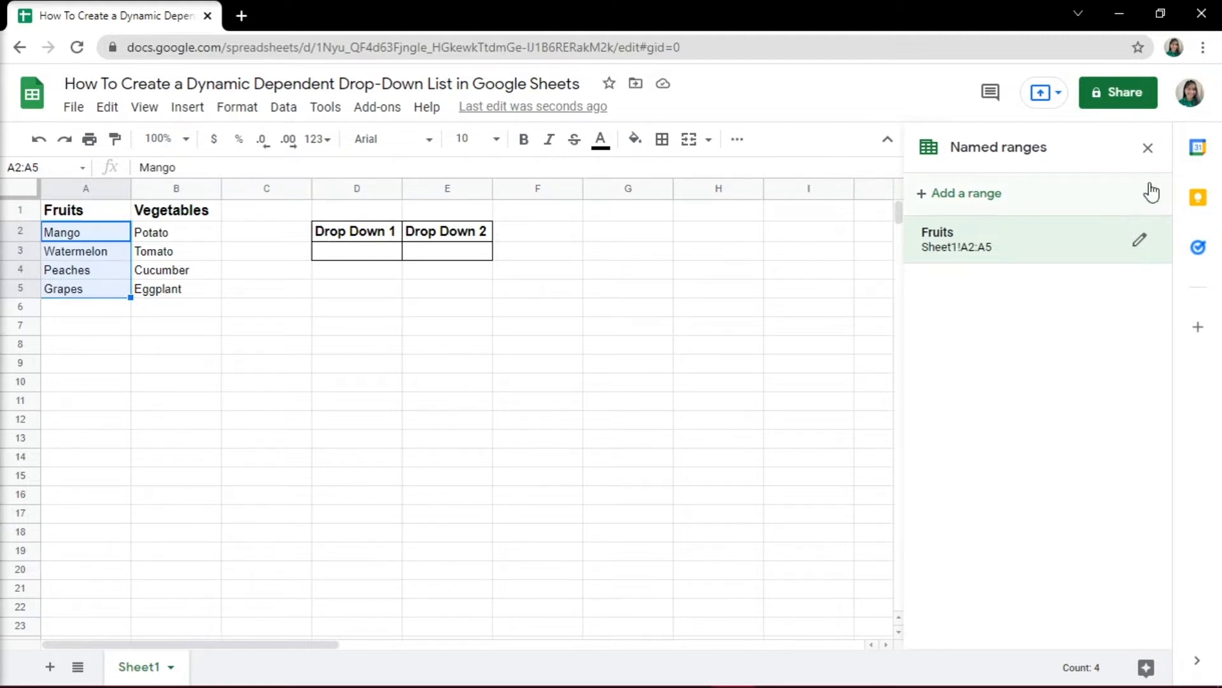
Add a second named range Vegetables over B2:B5, close the panel and select D3
click(967, 194)
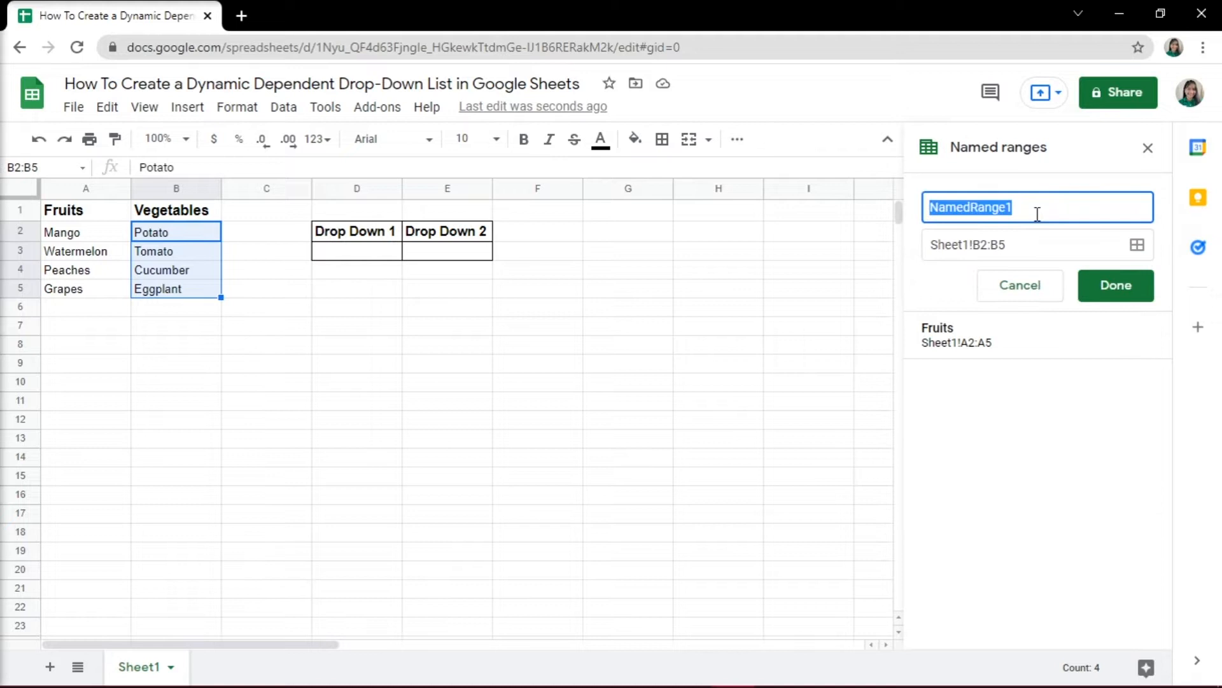
click(1116, 285)
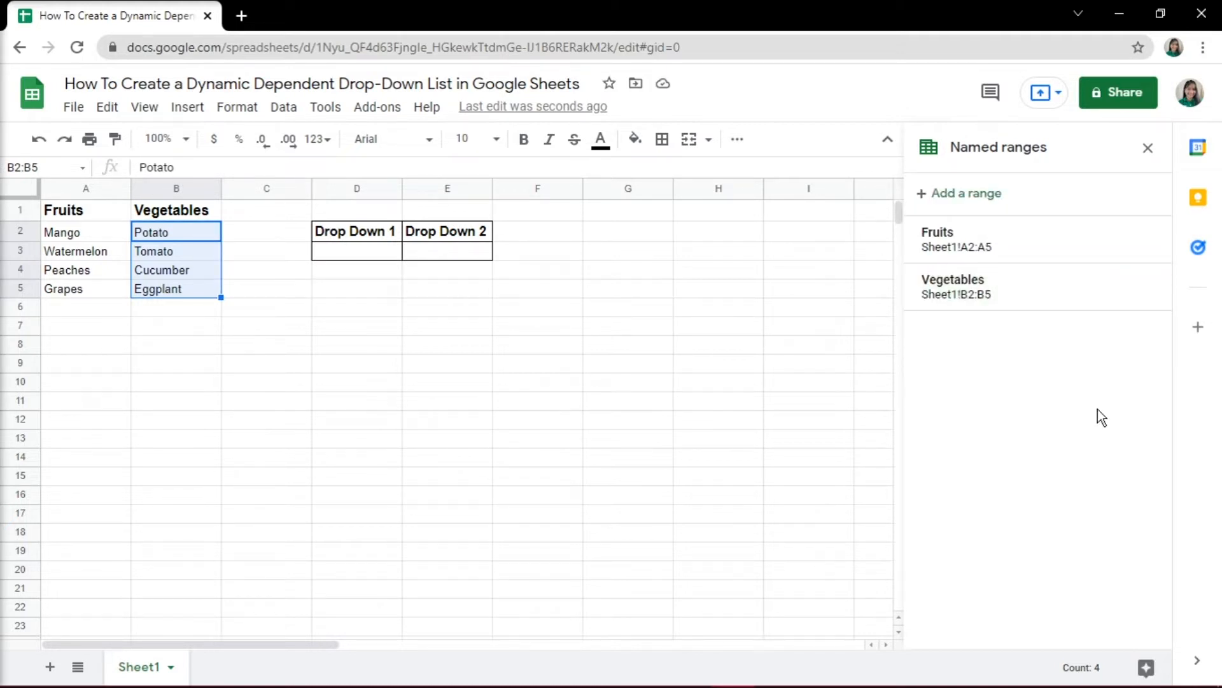
click(1147, 147)
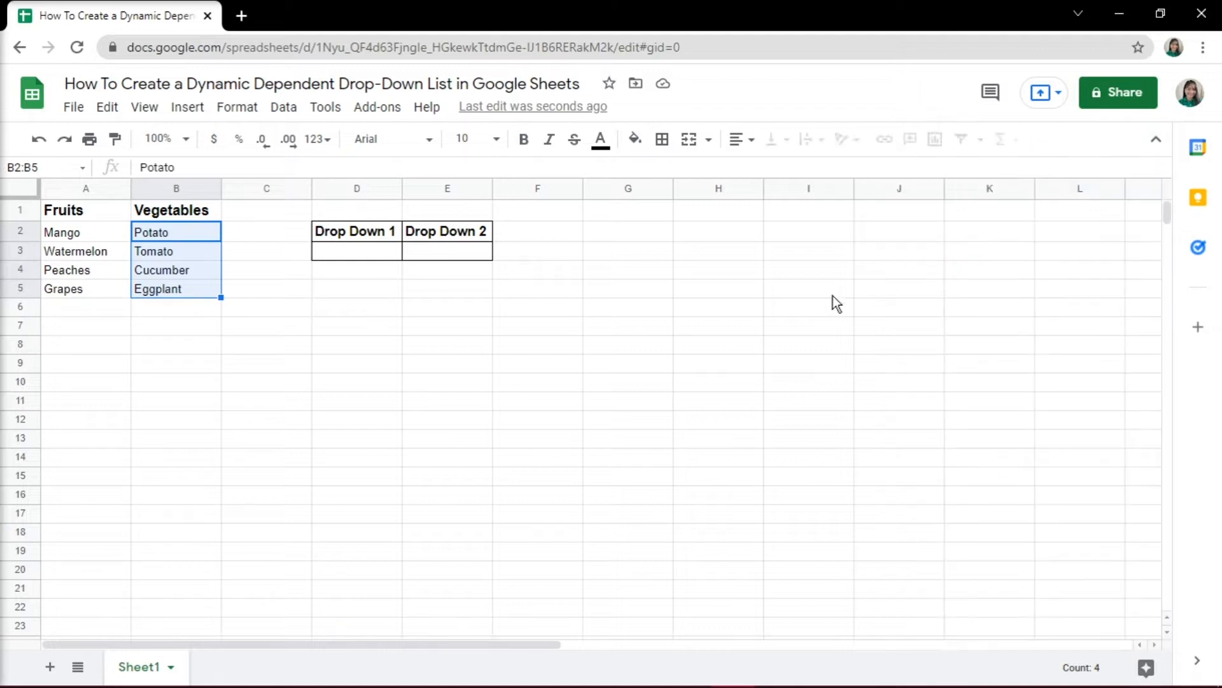
click(357, 250)
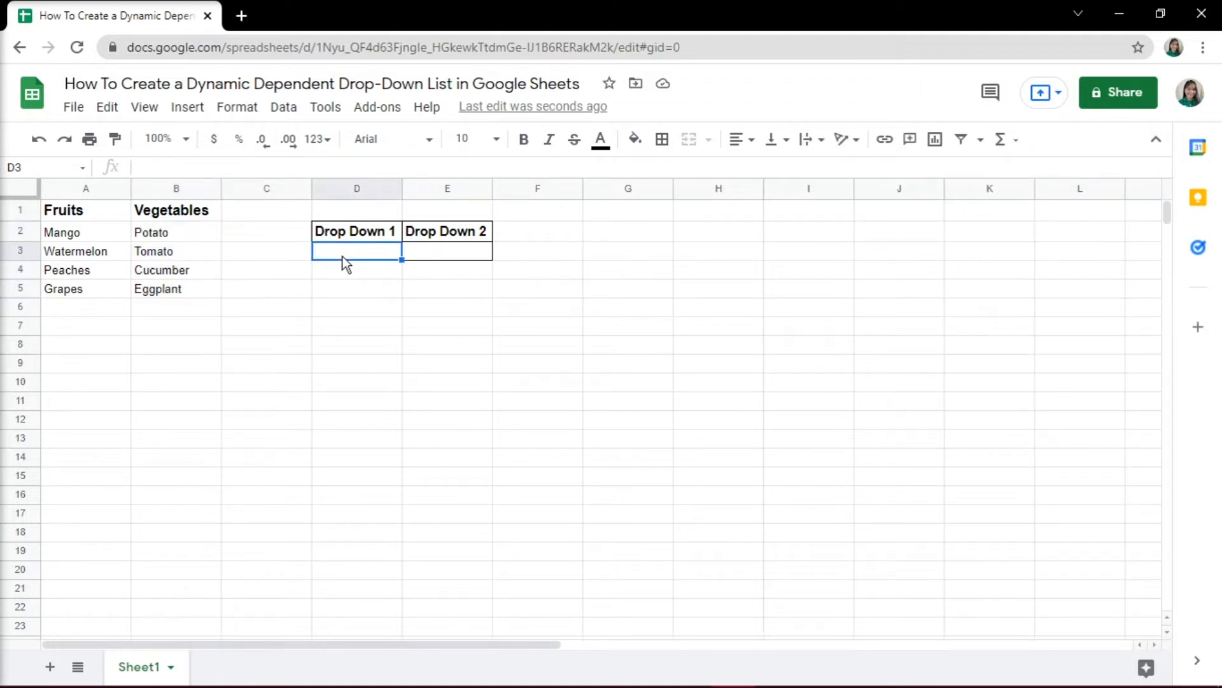
Give D3 a list-from-range validation on A1:B1 headers with the in-cell dropdown shown
click(283, 107)
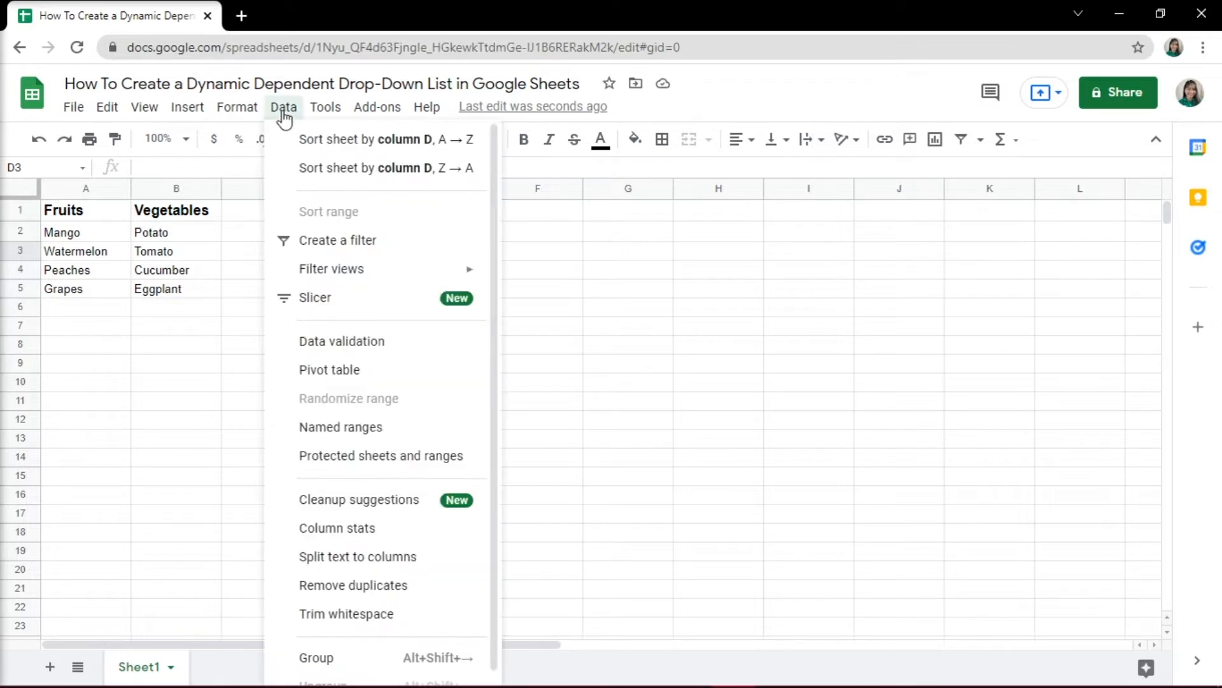
mouse_move(352, 352)
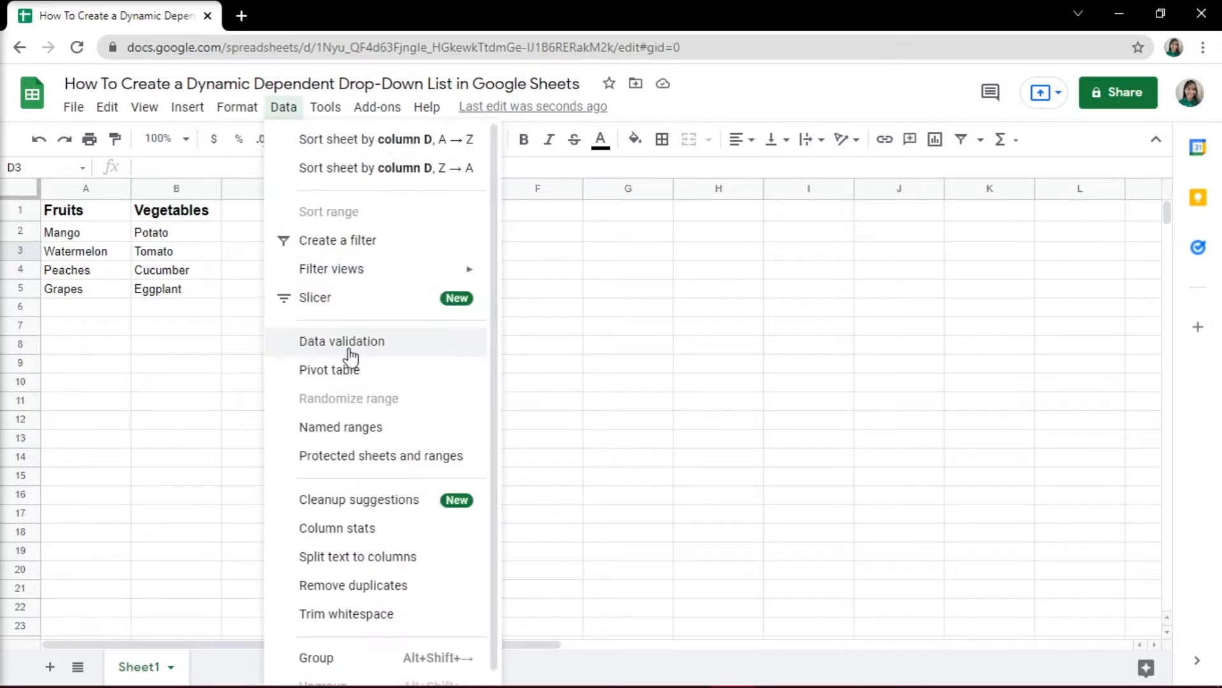
click(342, 342)
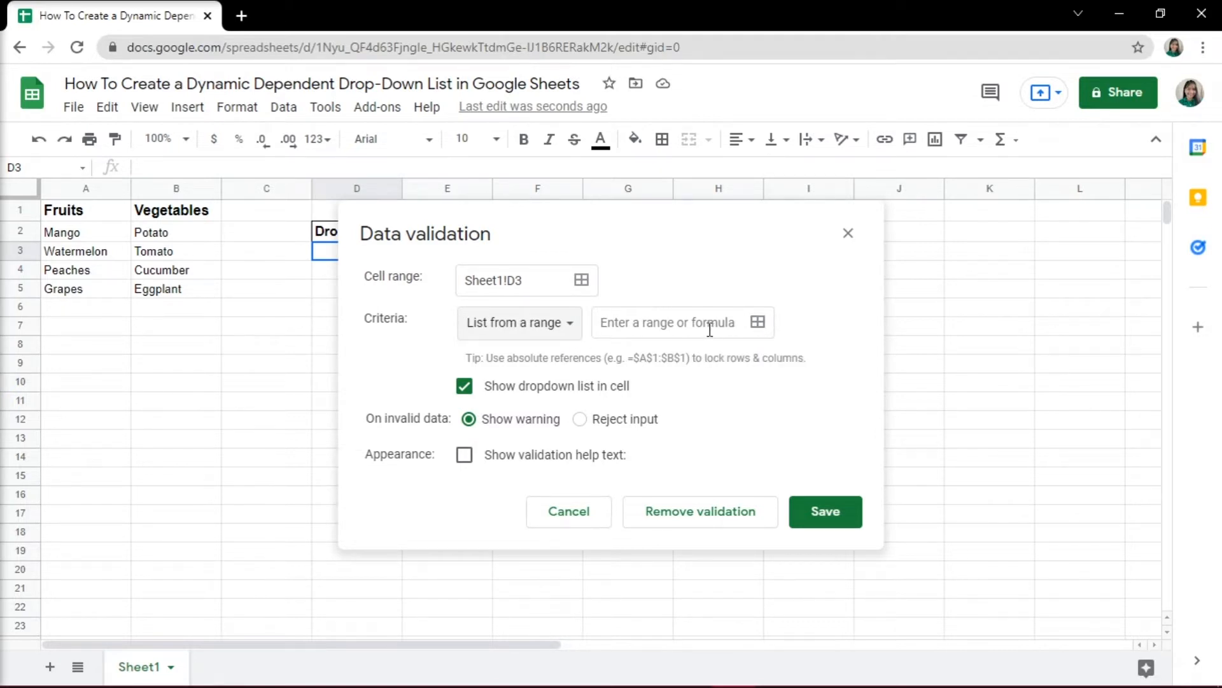
click(756, 322)
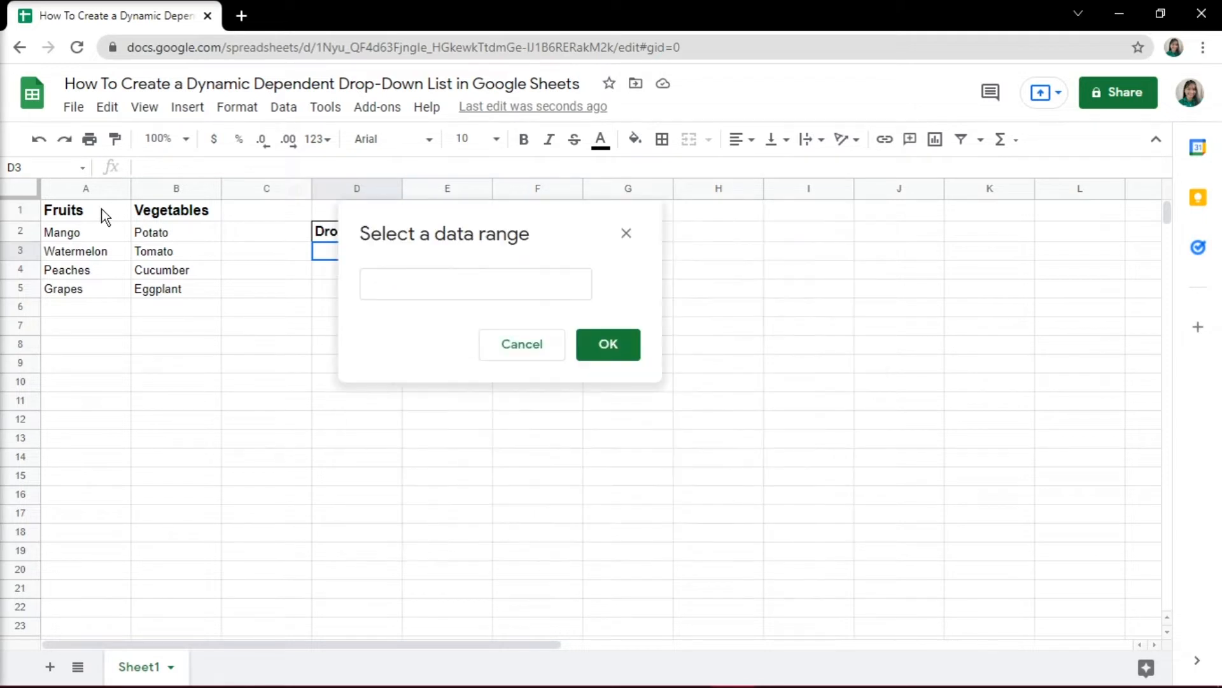
click(607, 344)
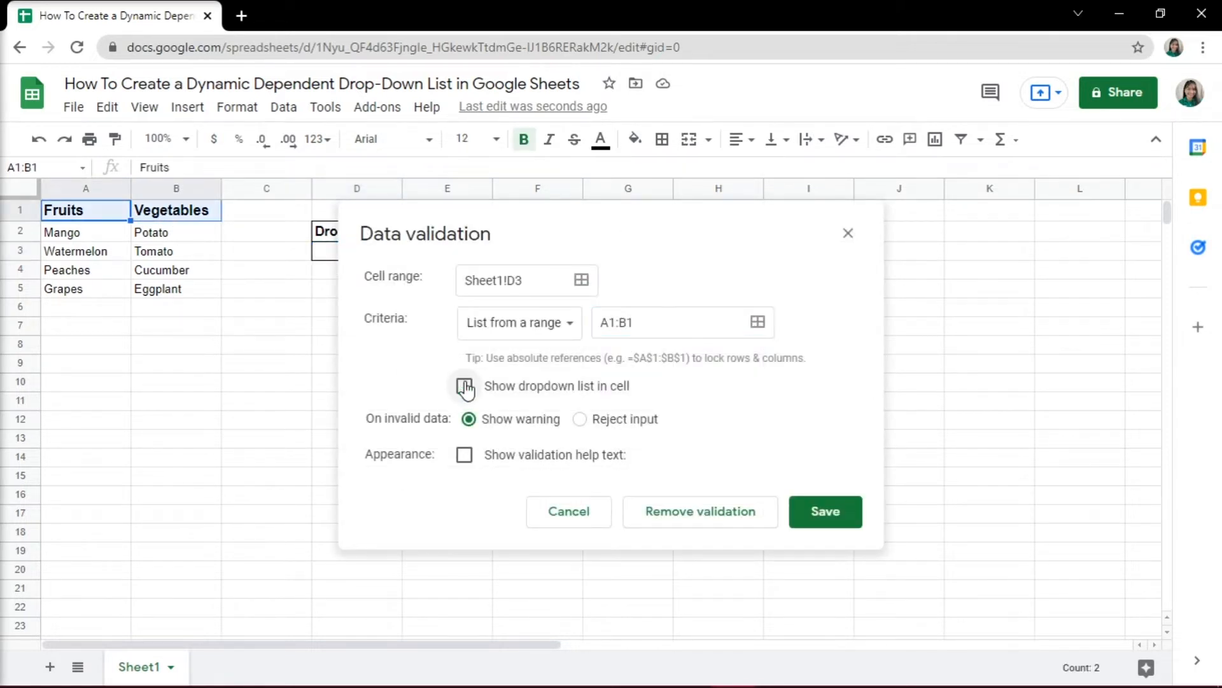
click(464, 385)
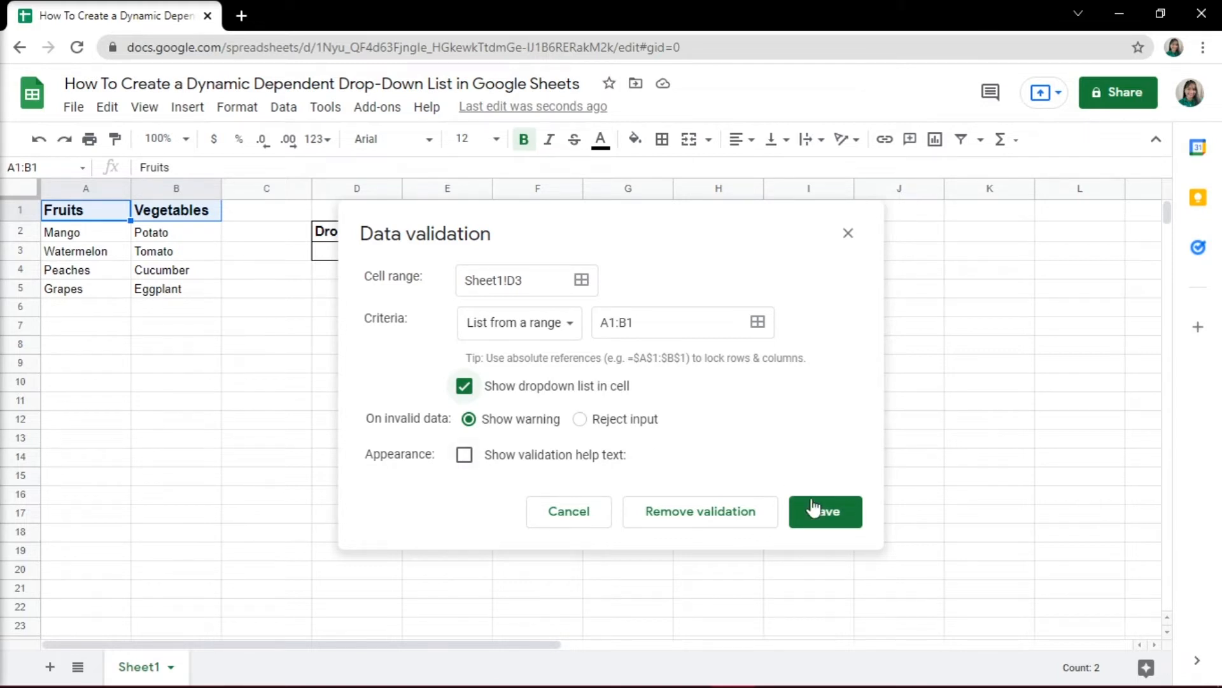
click(824, 512)
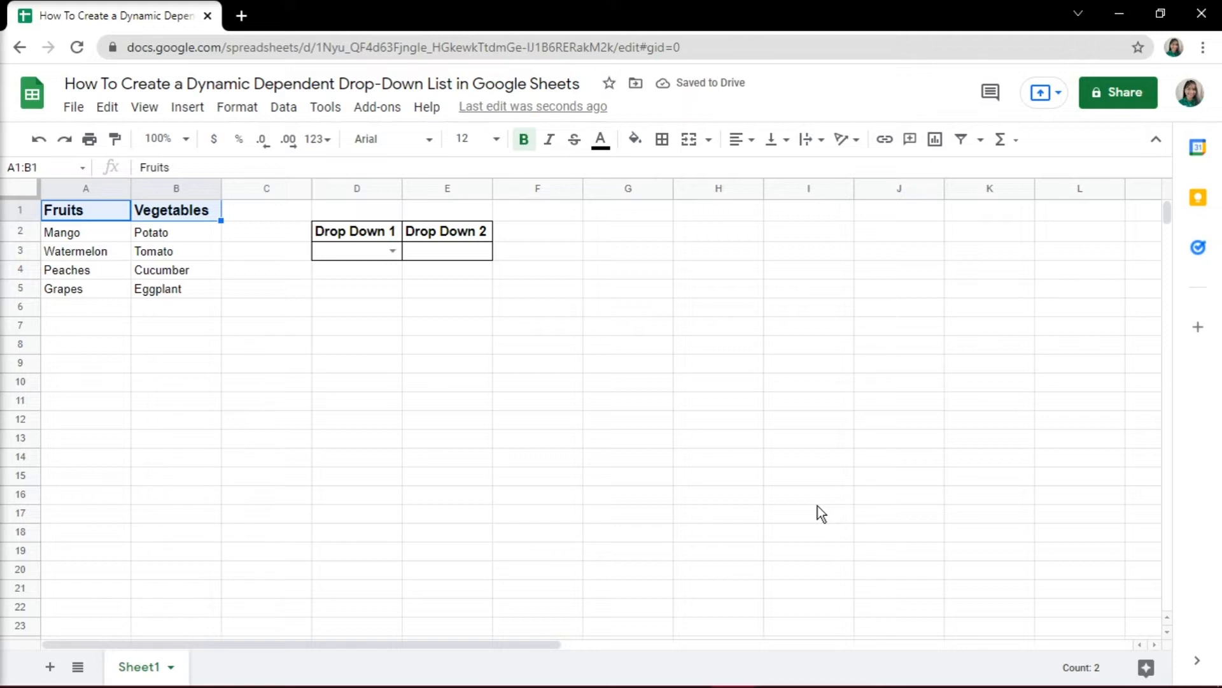
click(394, 250)
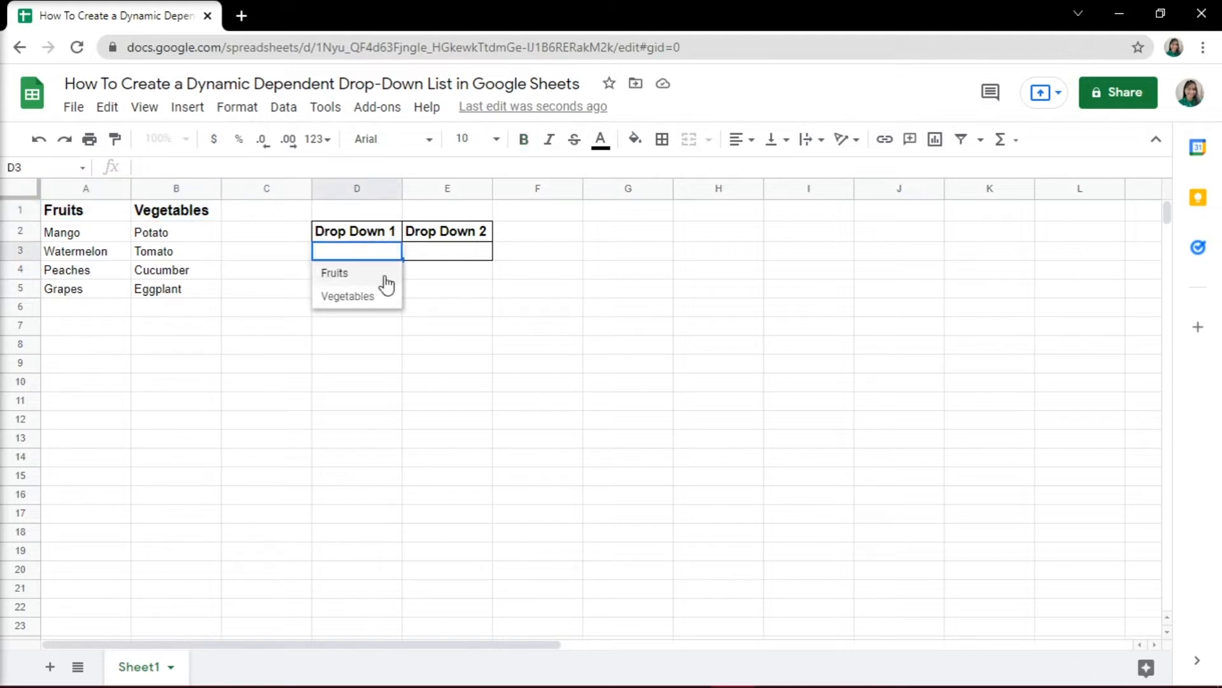
Choose Vegetables in the D3 drop-down and move to cell A8
click(347, 295)
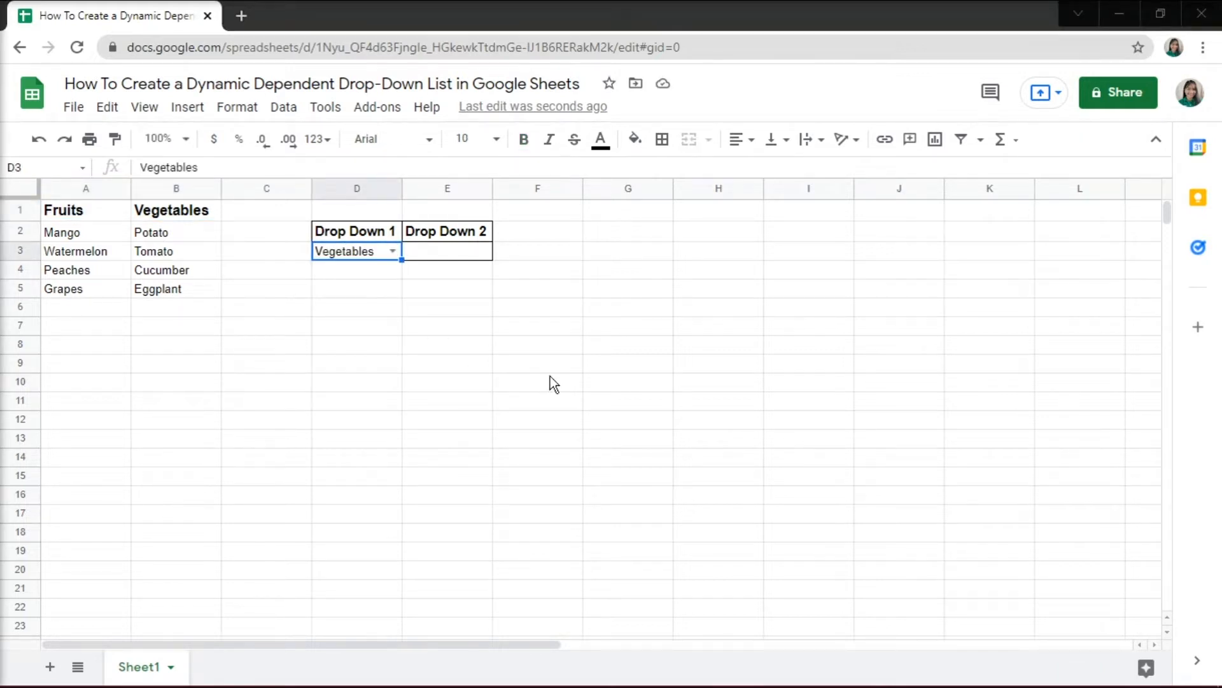
mouse_move(437, 327)
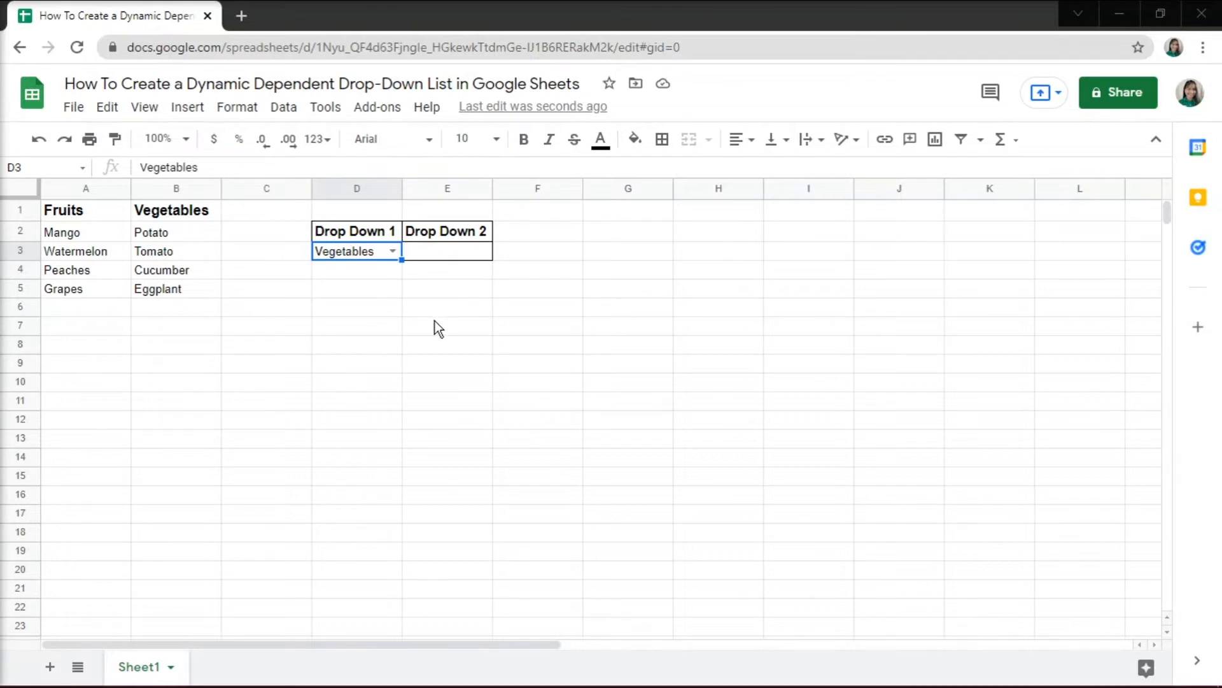
click(86, 344)
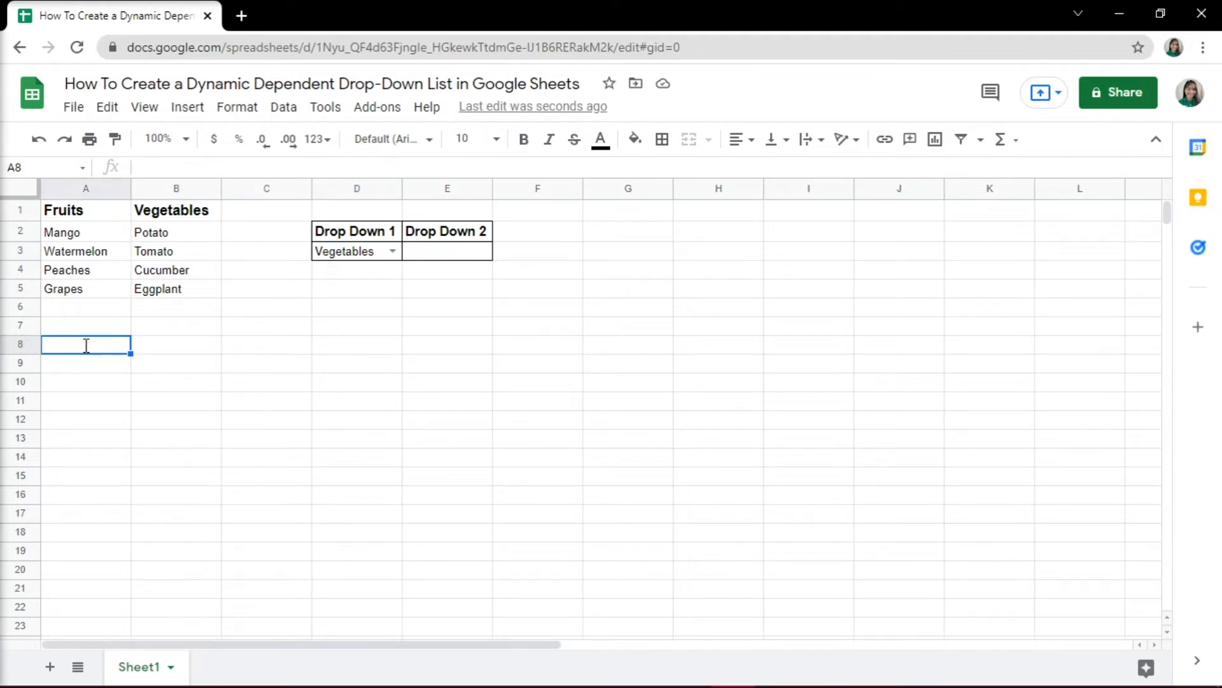
Enter =indirect(D3) in A8 so the Vegetables items spill into A8:A11, then check the result
text(=in)
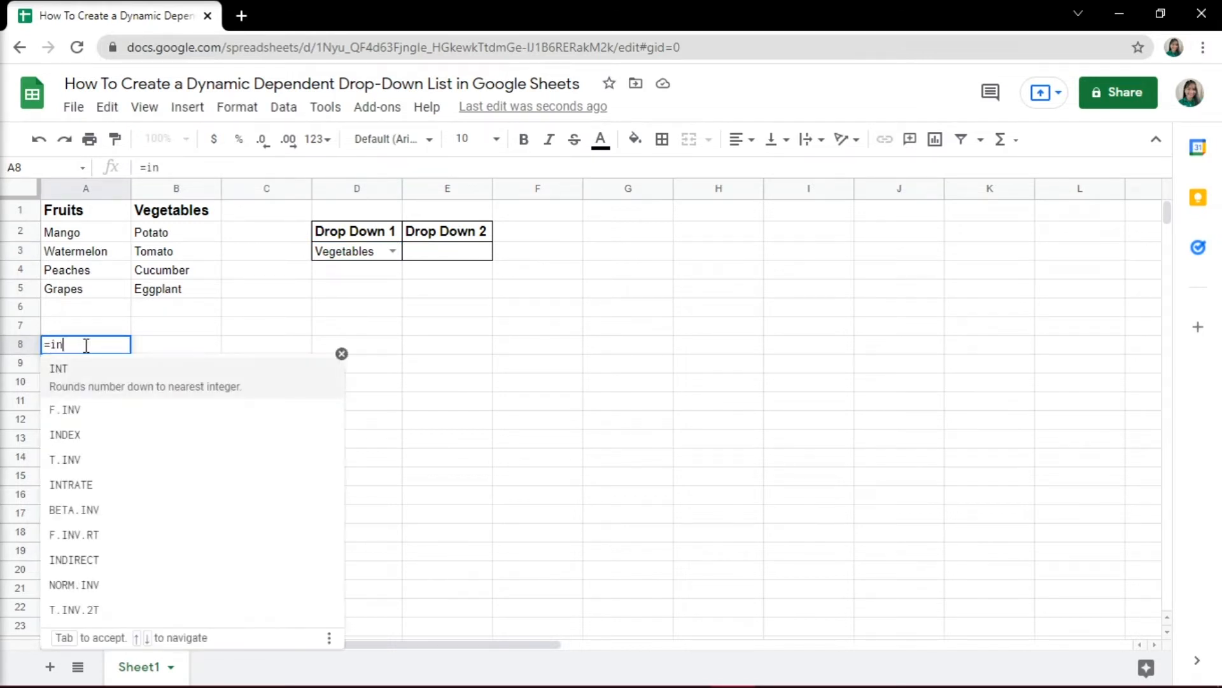
text(direct)
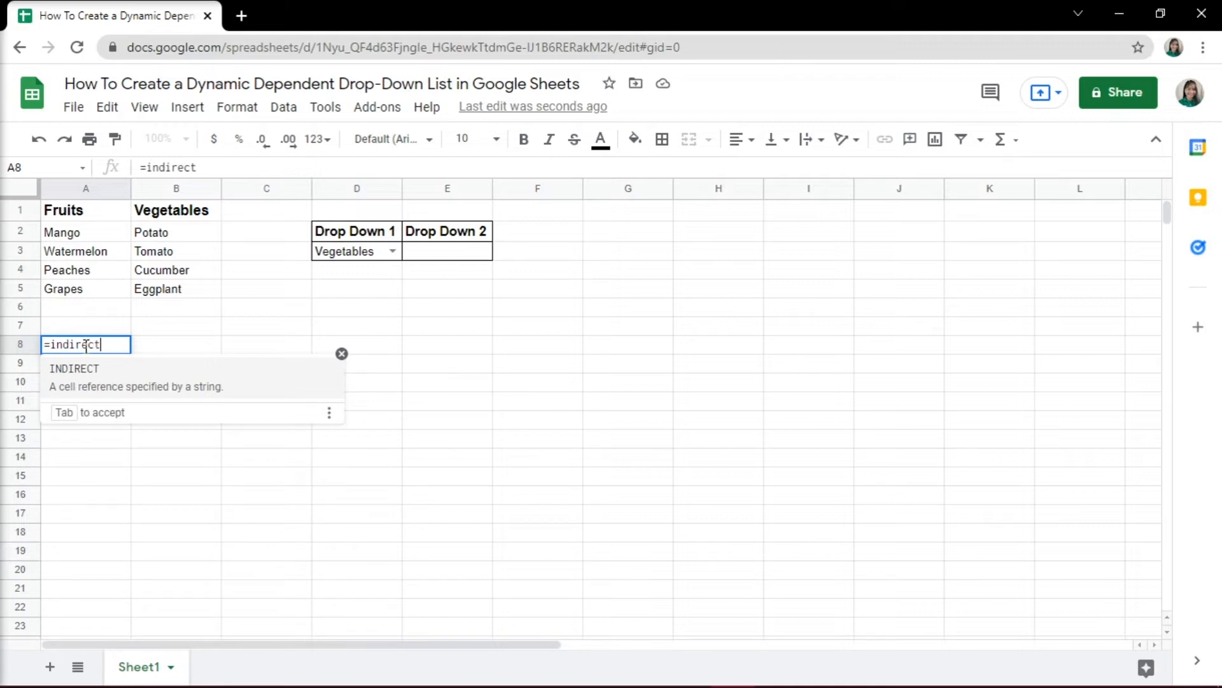
text((D3))
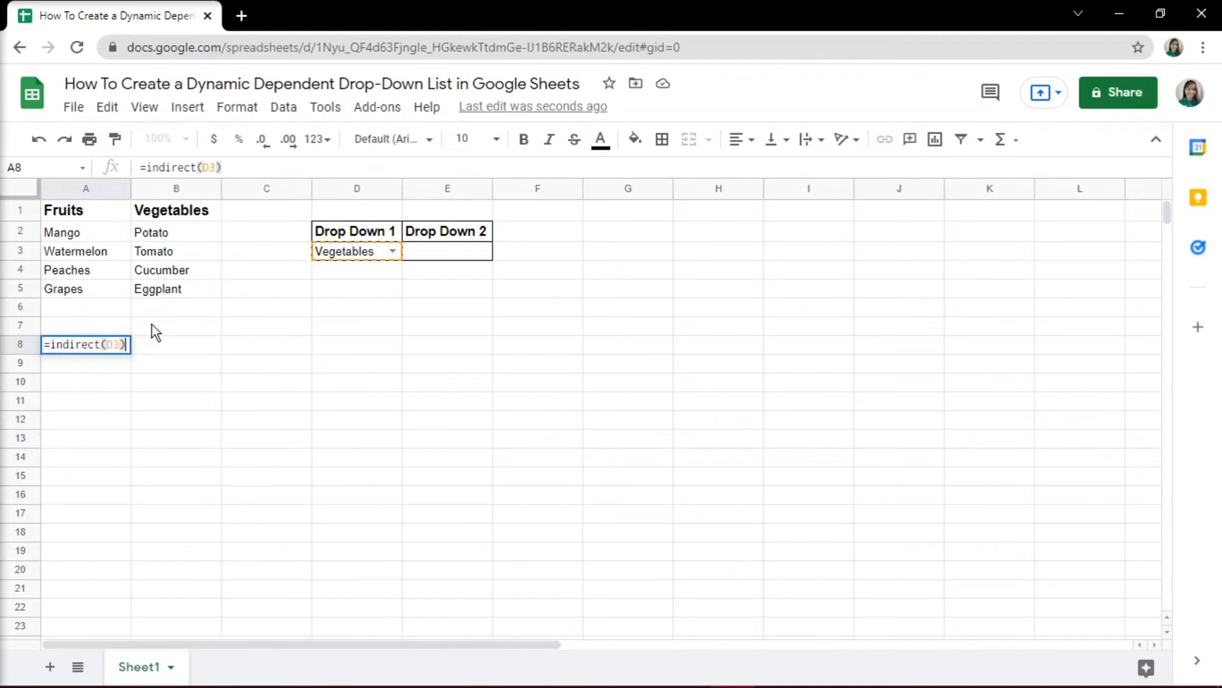
key(enter)
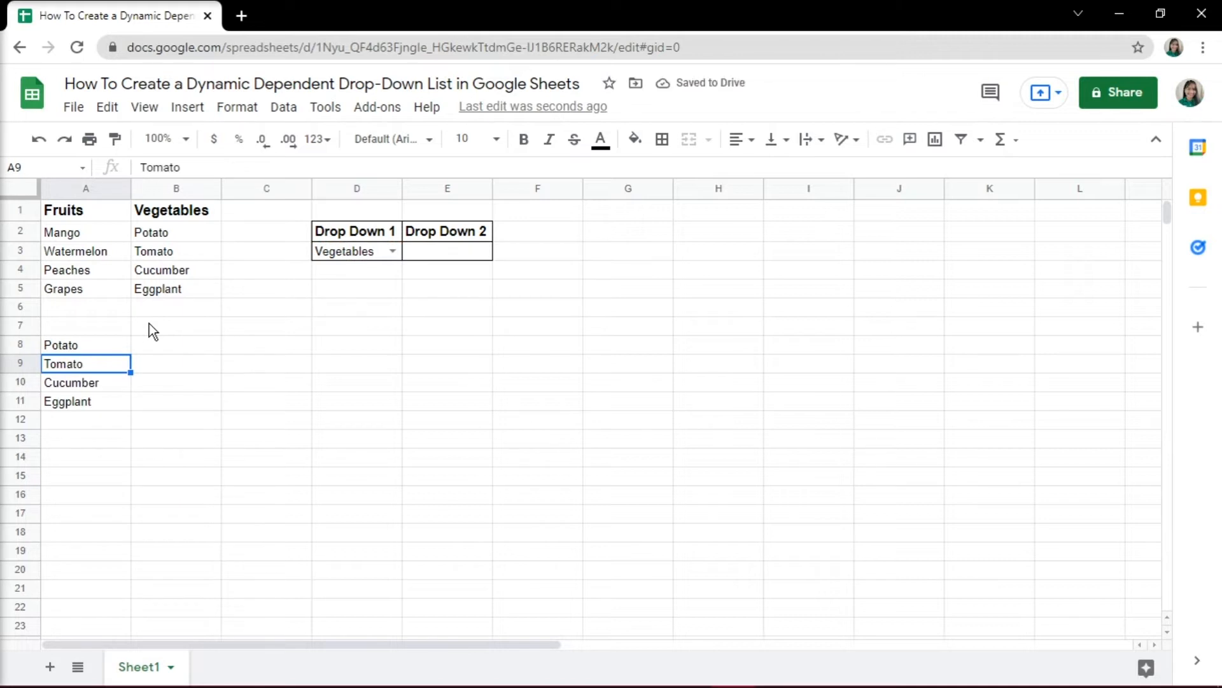
click(71, 382)
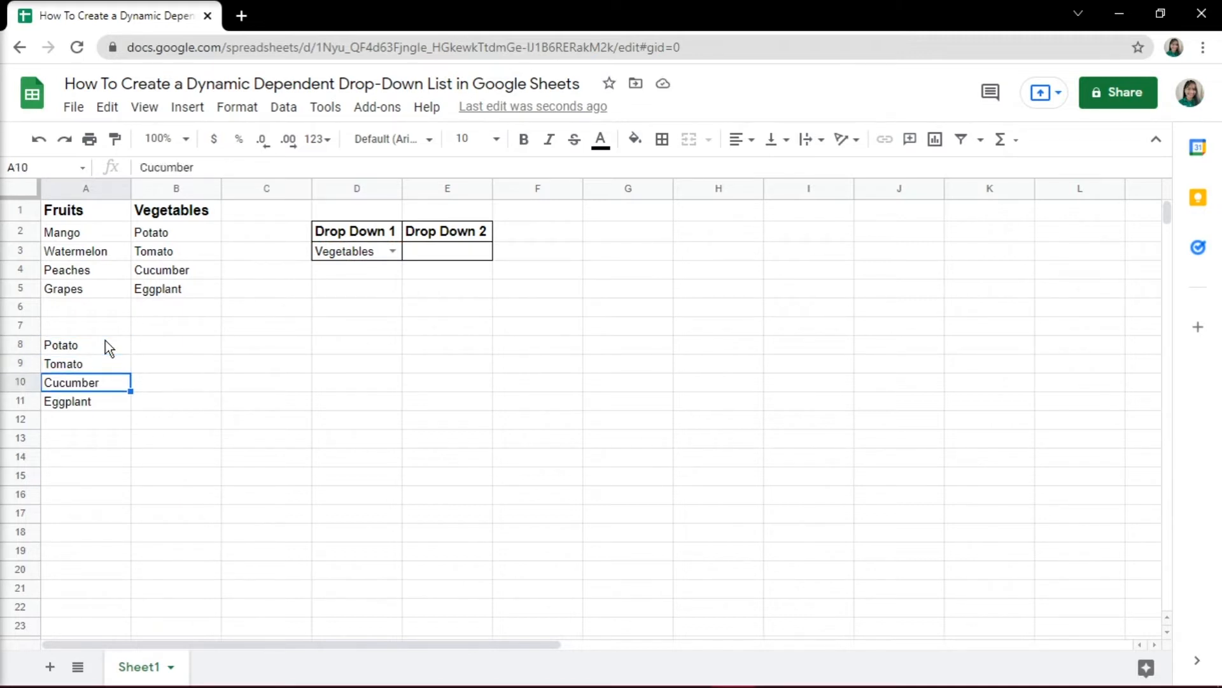
click(61, 345)
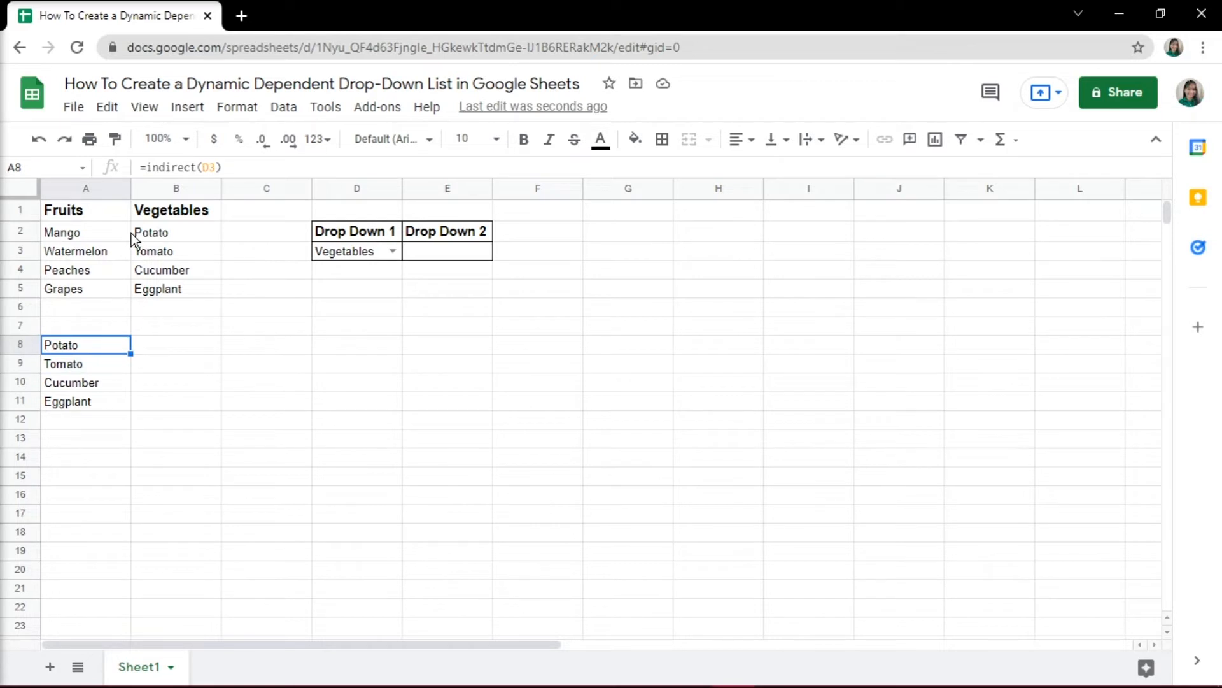
mouse_move(129, 239)
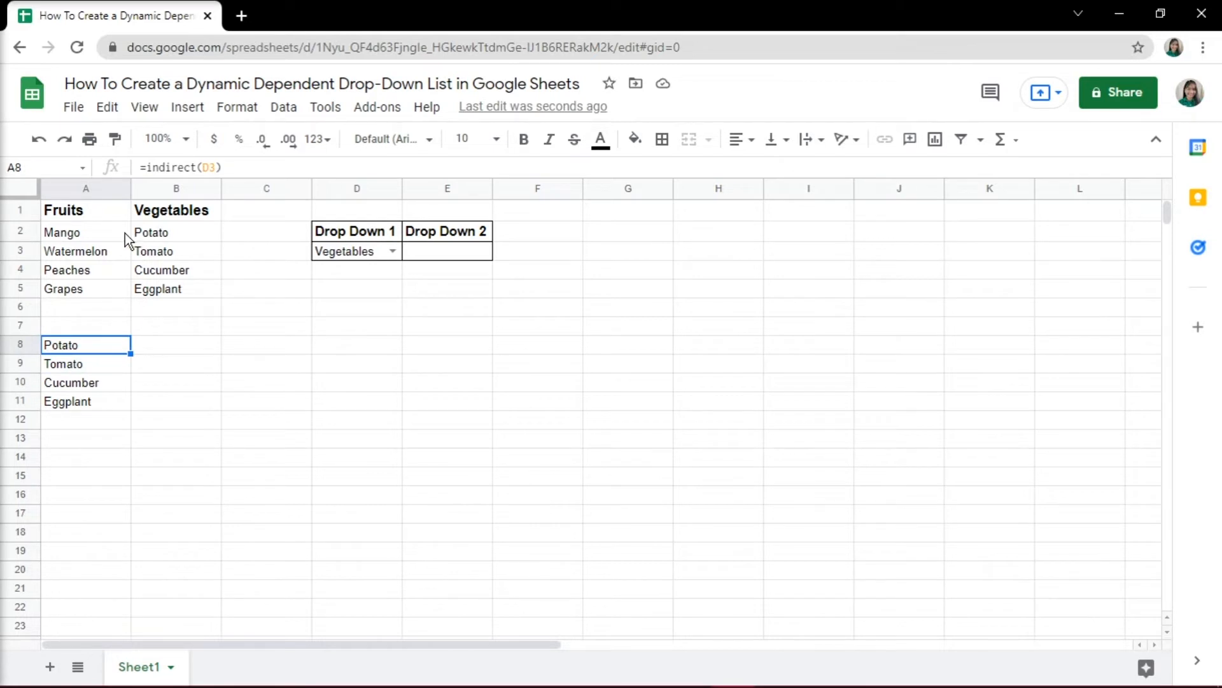
Toggle D3 between Fruits and Vegetables, ending on Fruits so A8:A11 list the fruit items
click(355, 250)
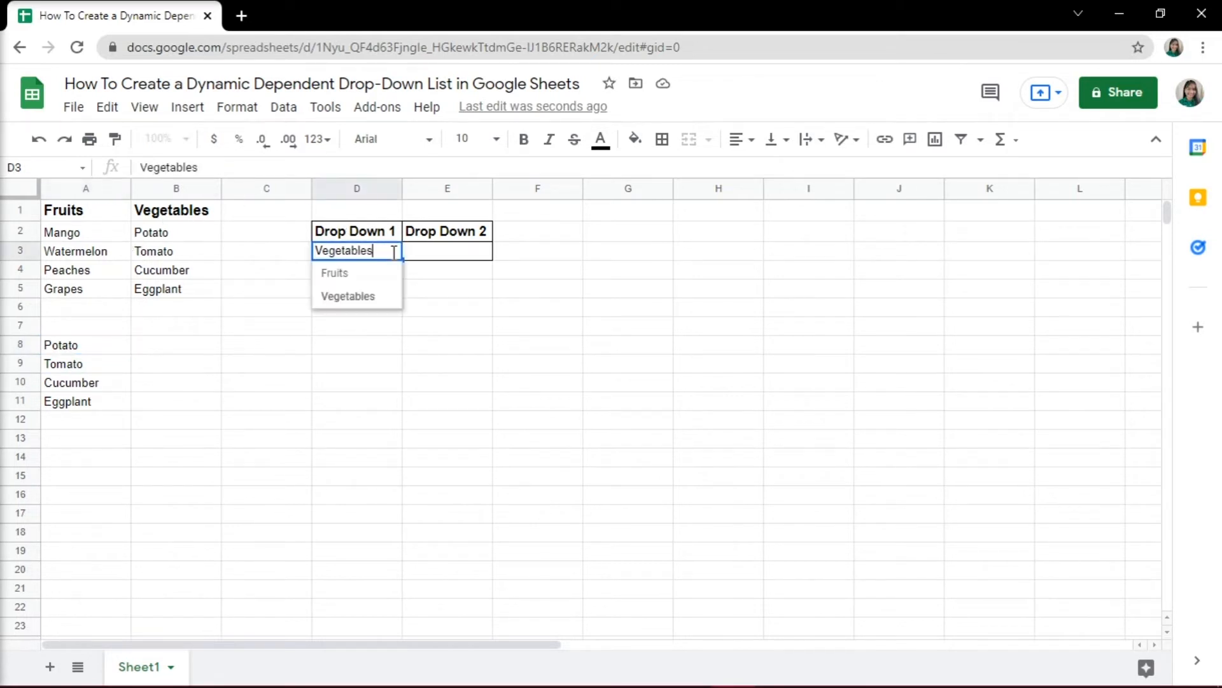
click(335, 273)
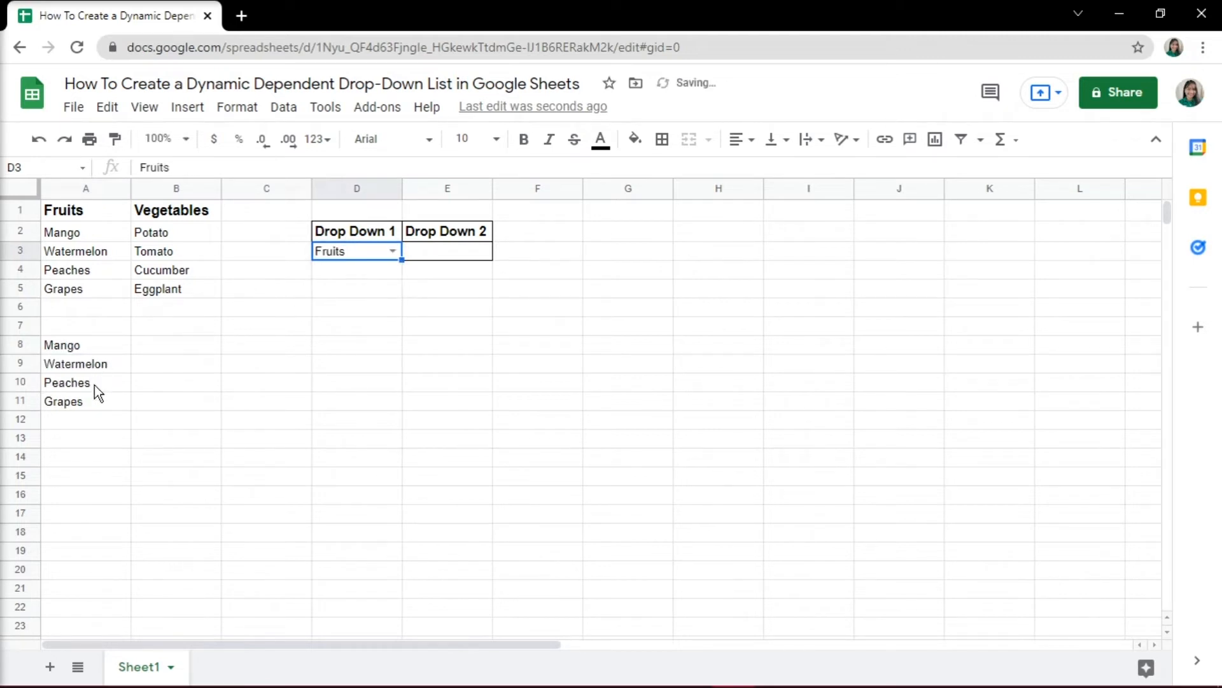
click(393, 251)
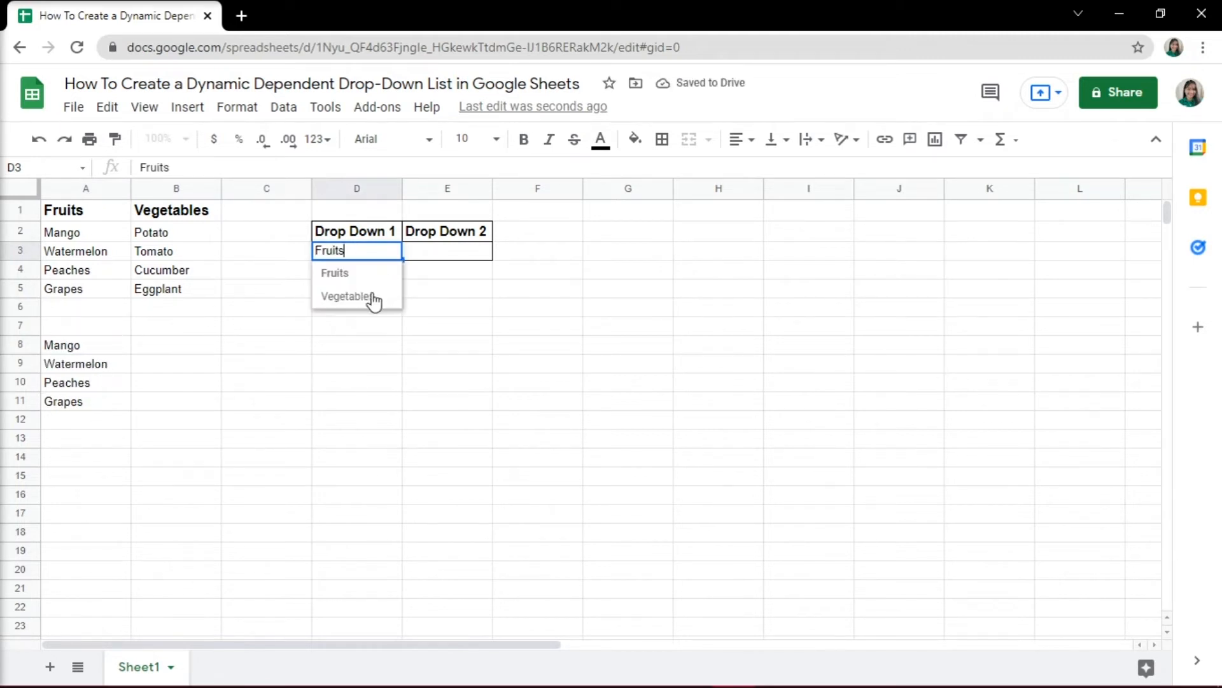
click(346, 297)
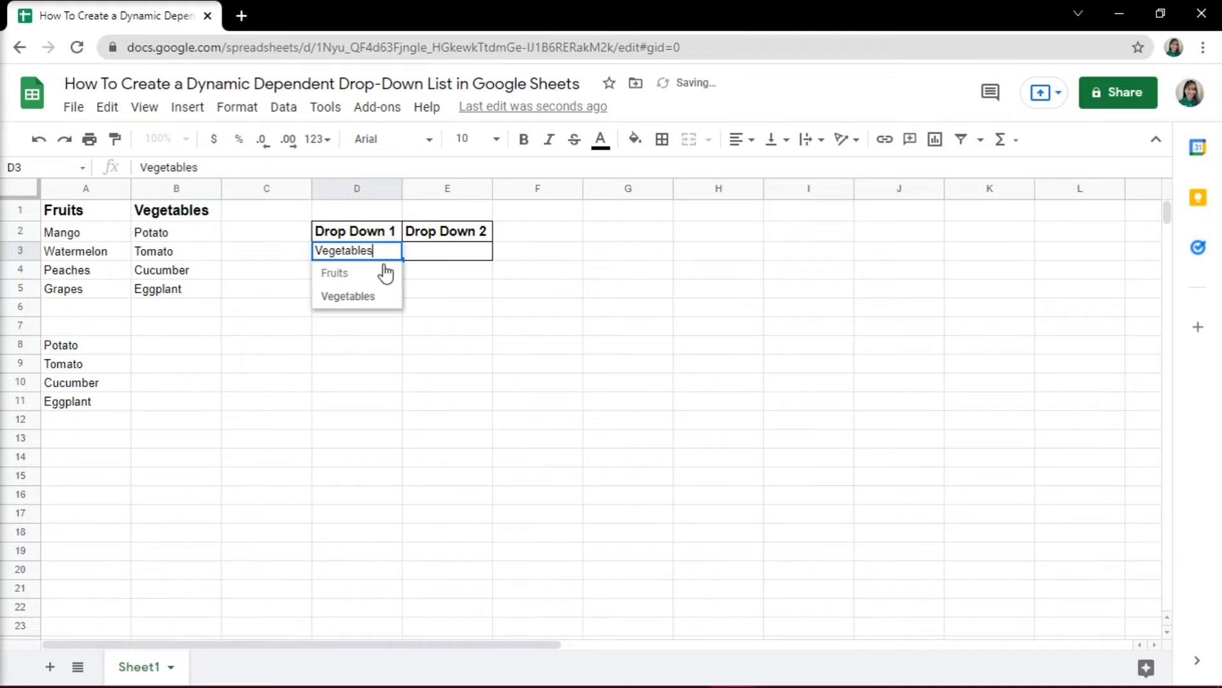
click(335, 272)
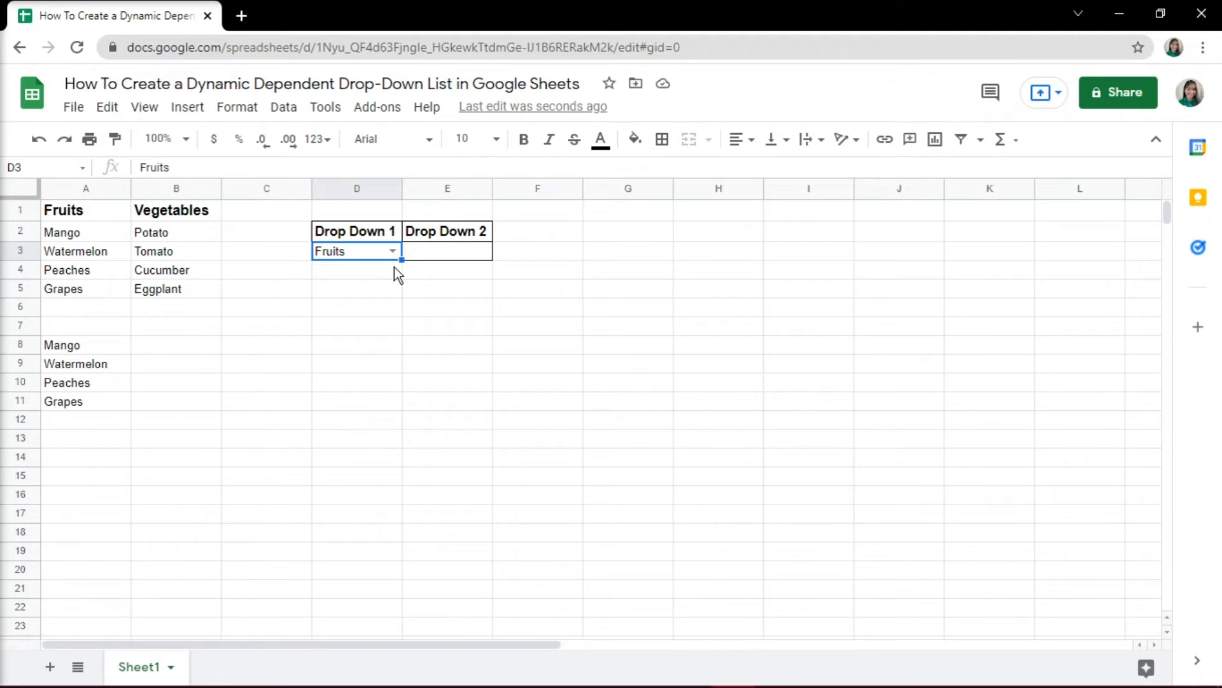
Select E3 and start a data validation rule for the second drop-down
click(447, 251)
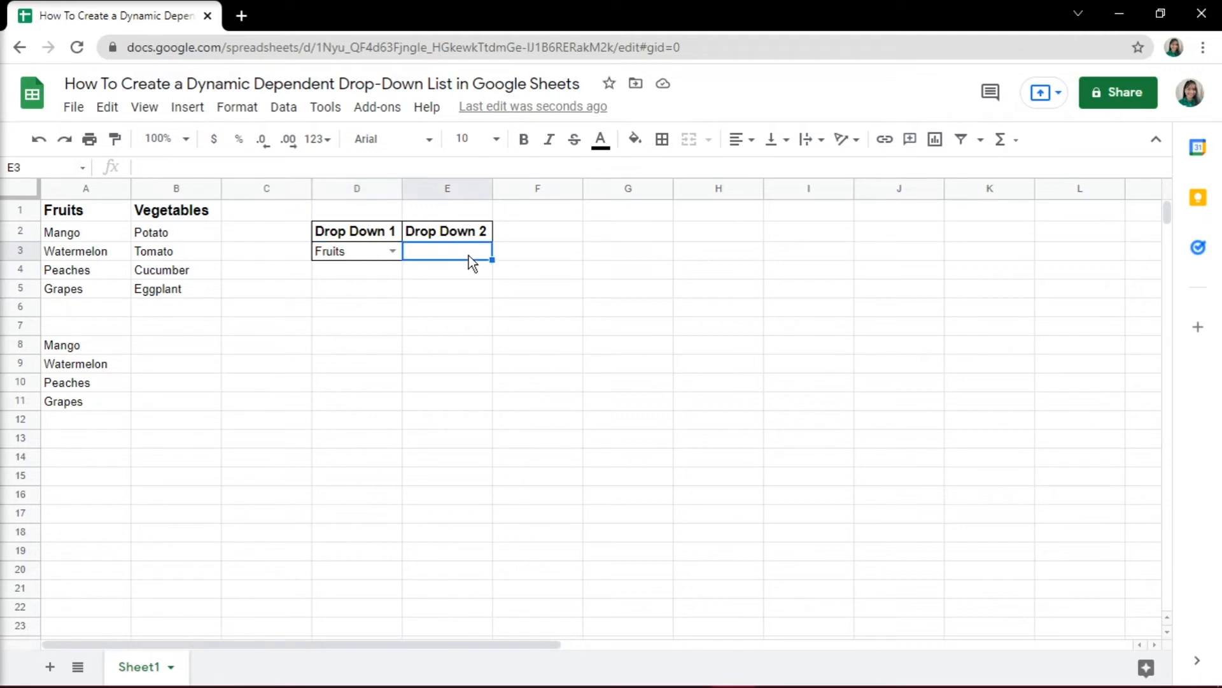
click(282, 107)
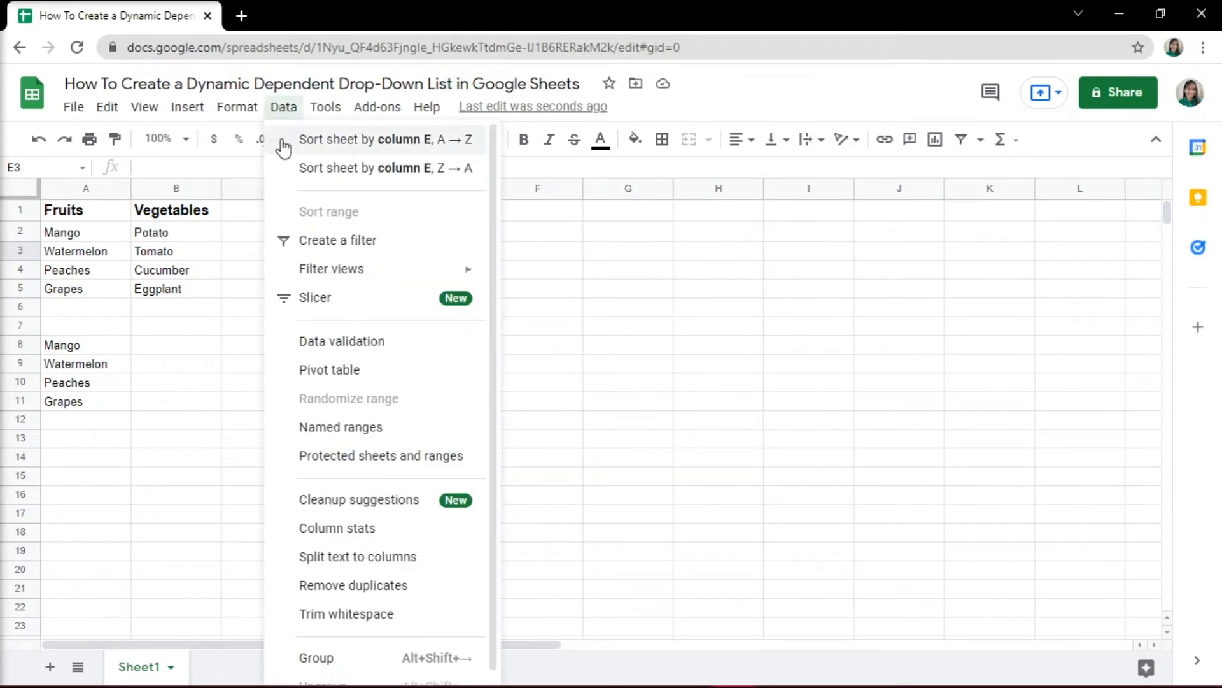
click(341, 341)
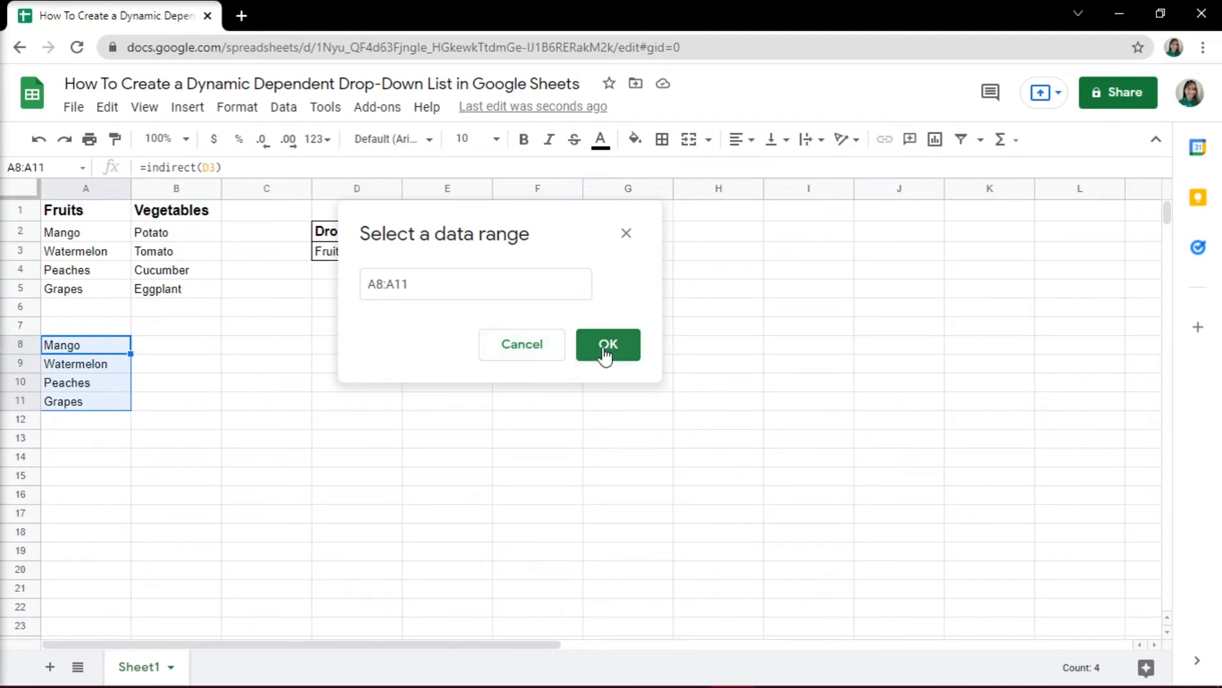
Confirm A8:A11 as the list-from-range source for E3's rule
click(607, 344)
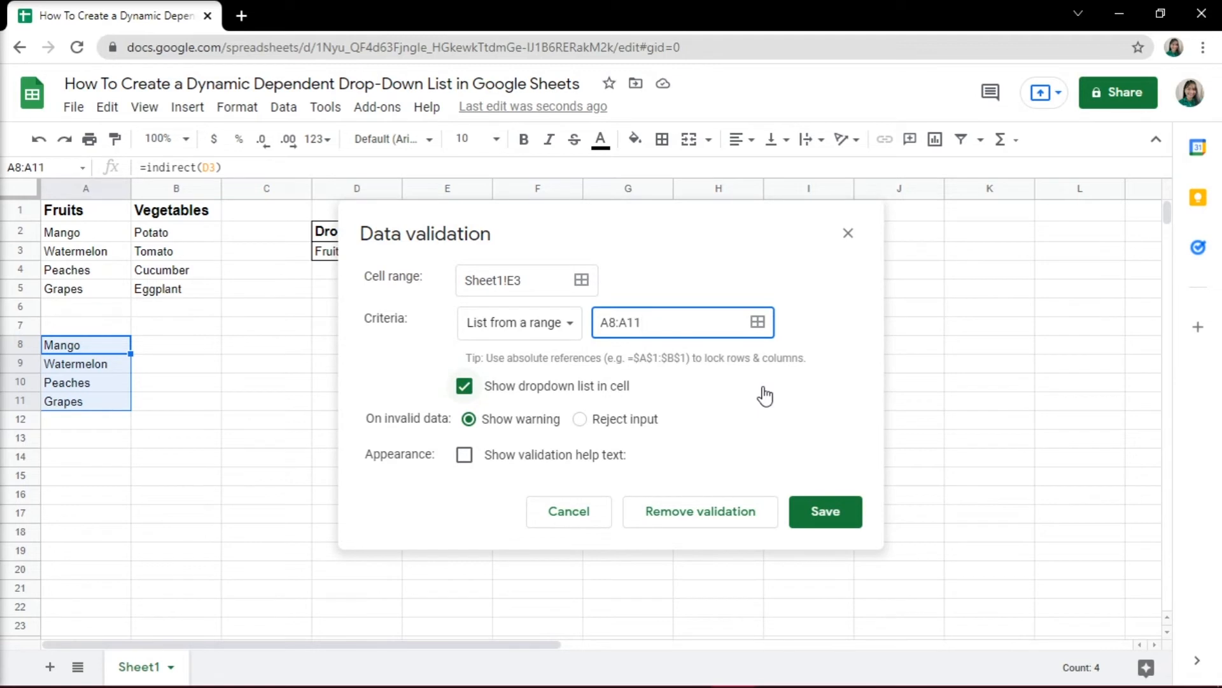
mouse_move(757, 321)
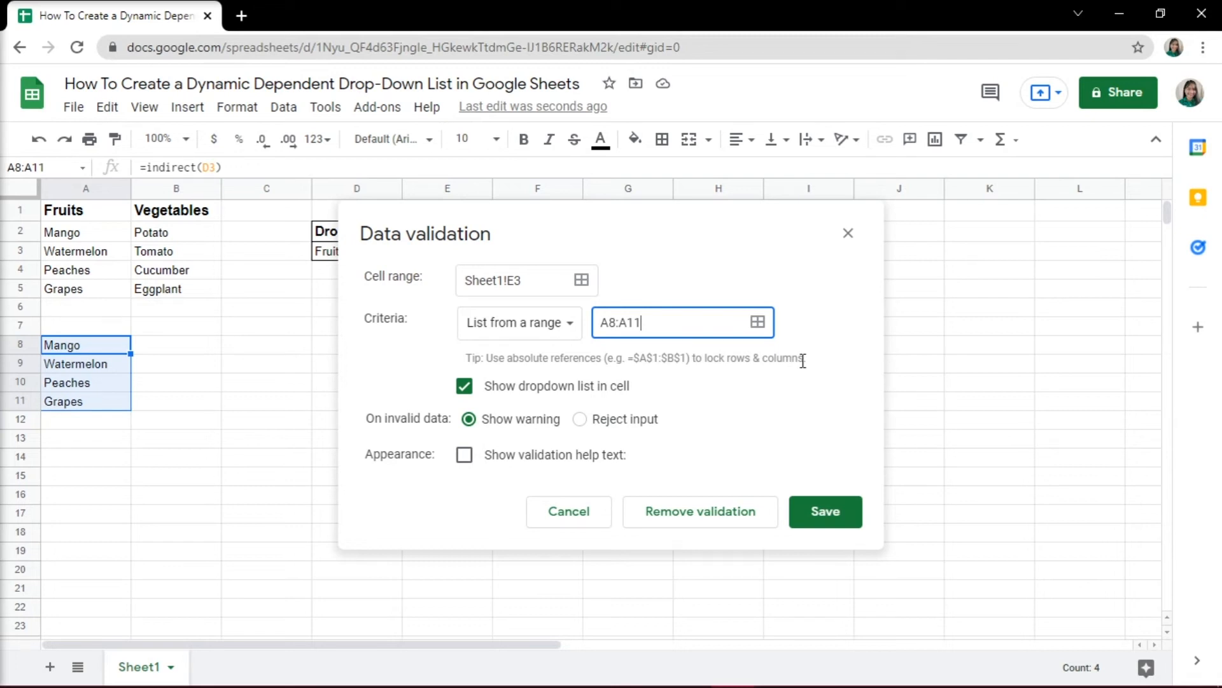
mouse_move(757, 322)
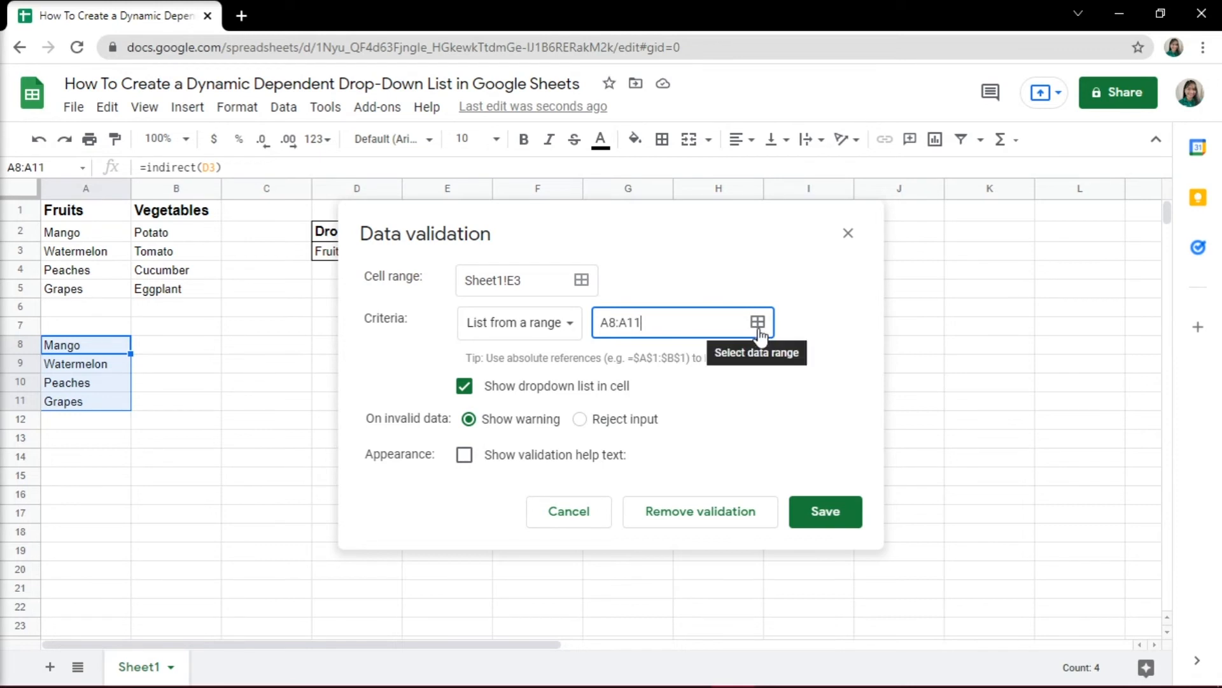
Widen E3's source range to A8:A18 and save the drop-down rule
click(756, 322)
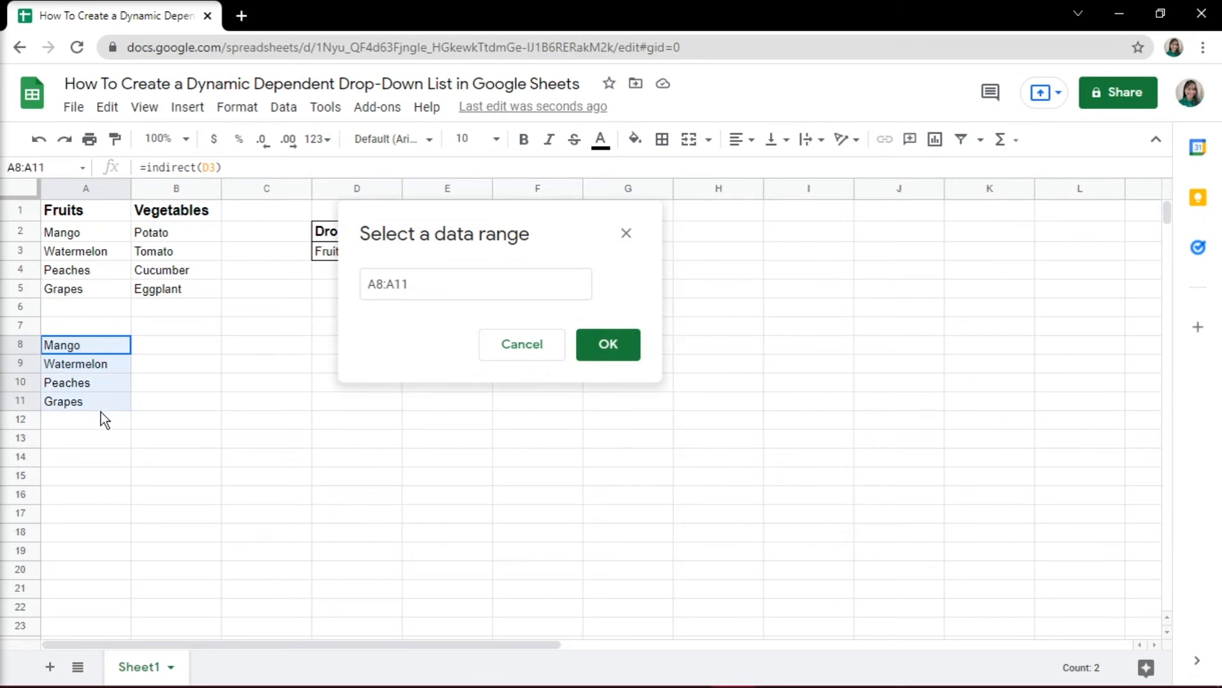
drag(85, 401, 85, 456)
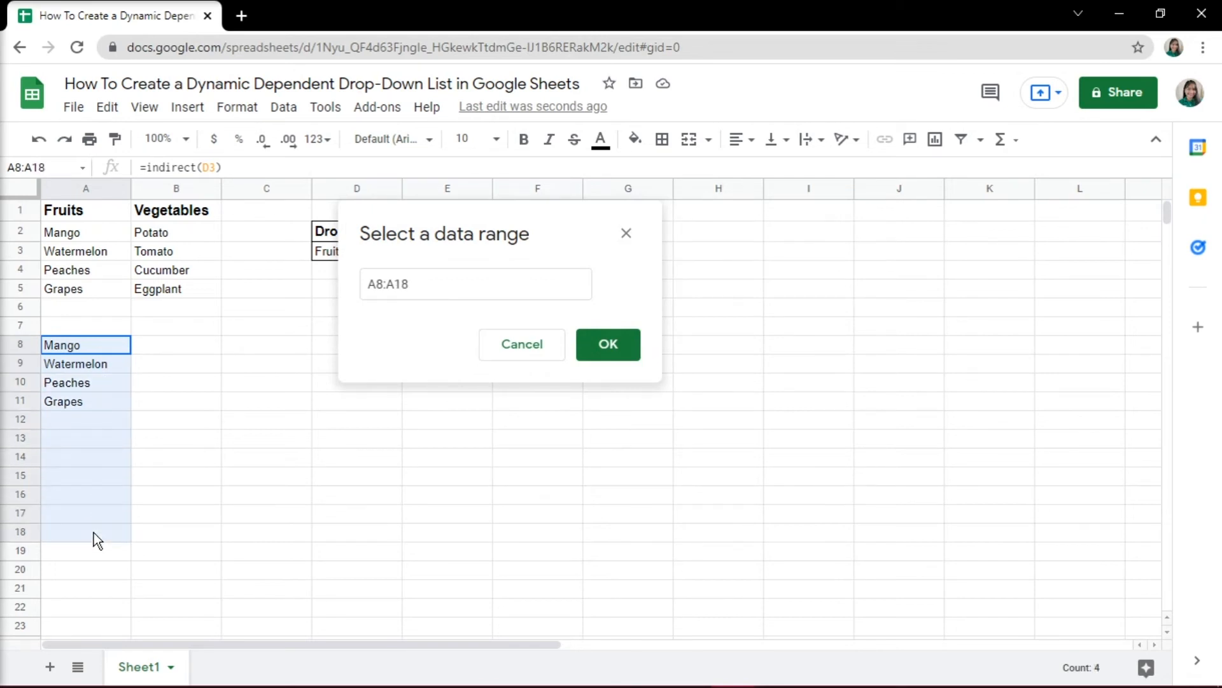
click(607, 343)
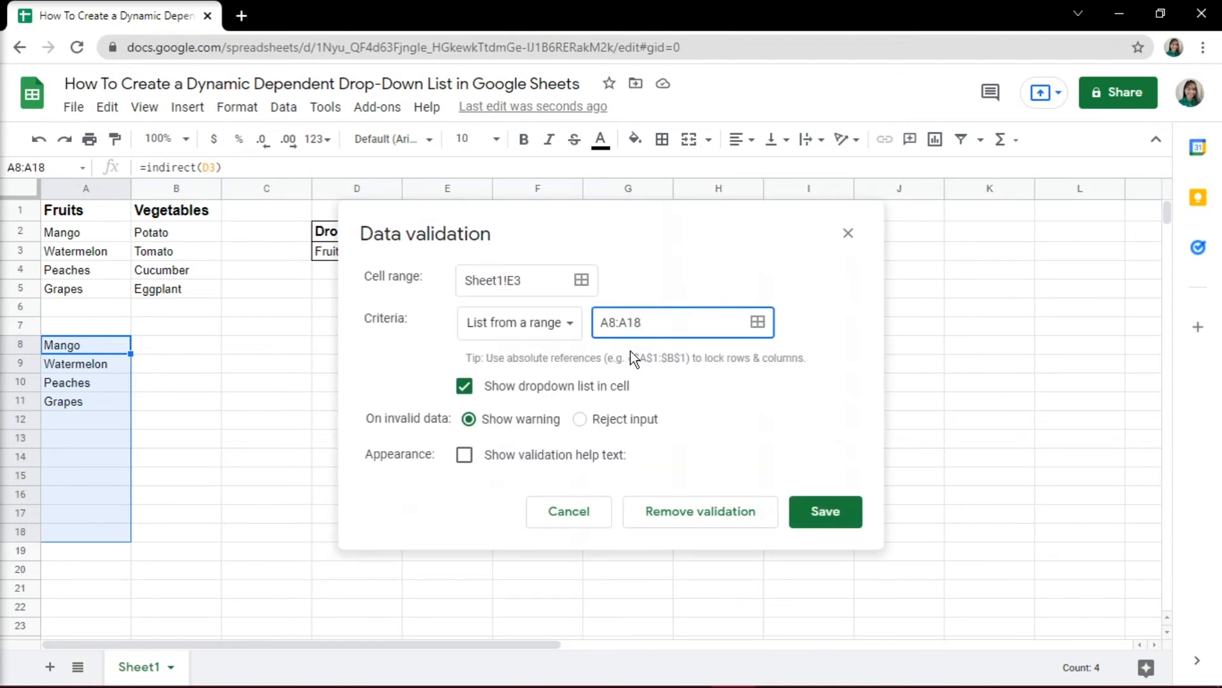
click(823, 511)
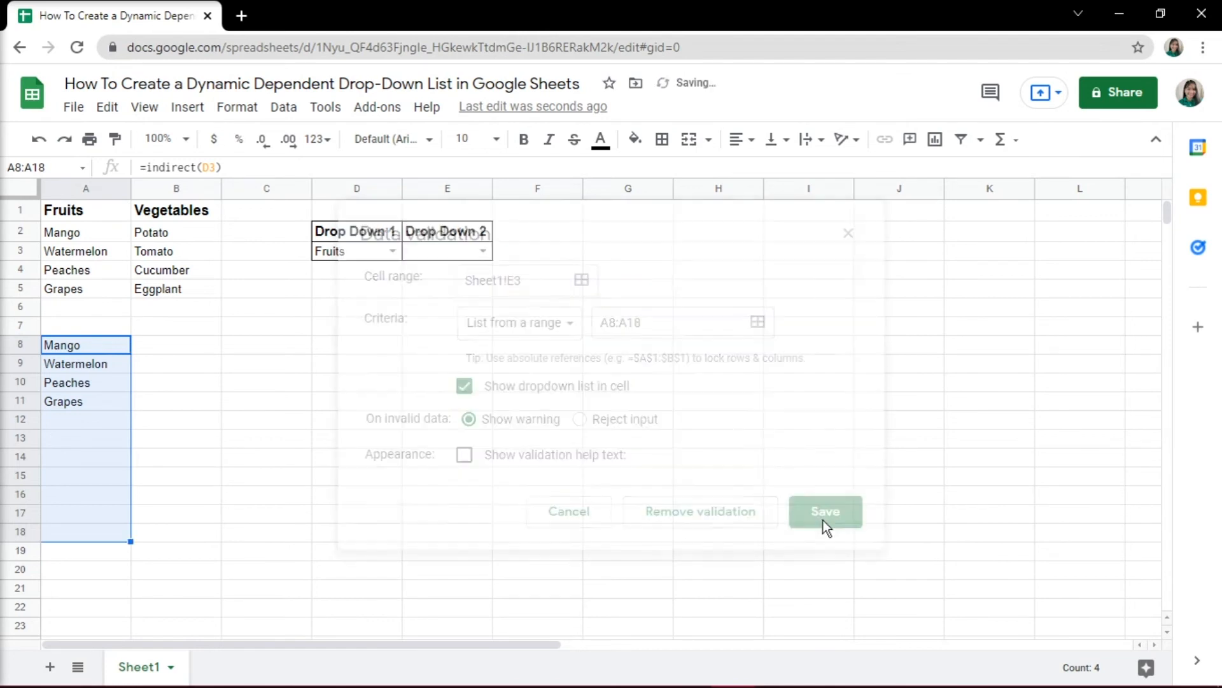
click(824, 512)
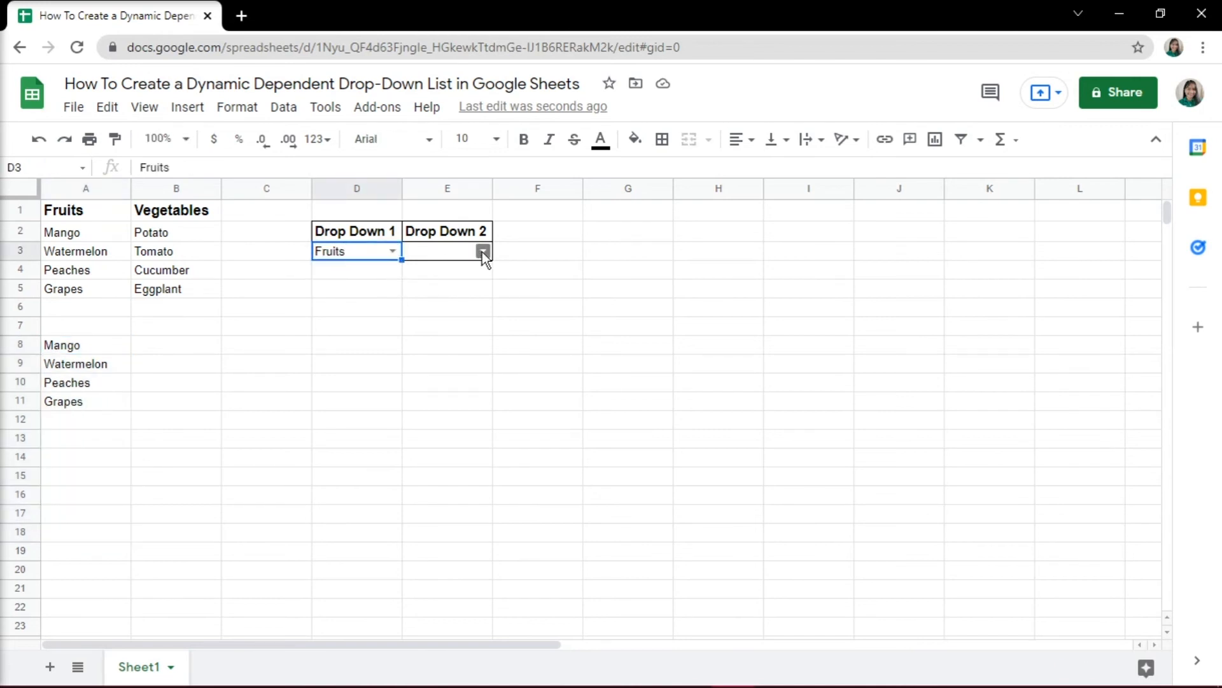
Pick Mango from the E3 drop-down, then change it to Grapes
click(423, 250)
text(Potato)
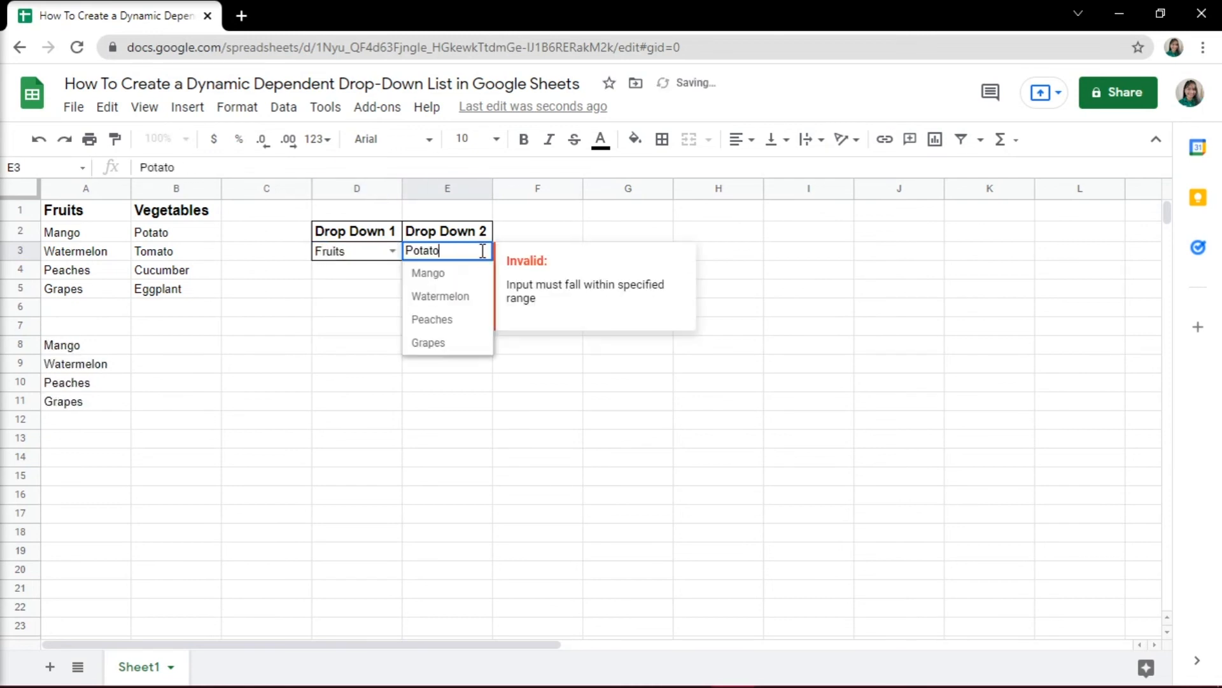
click(343, 251)
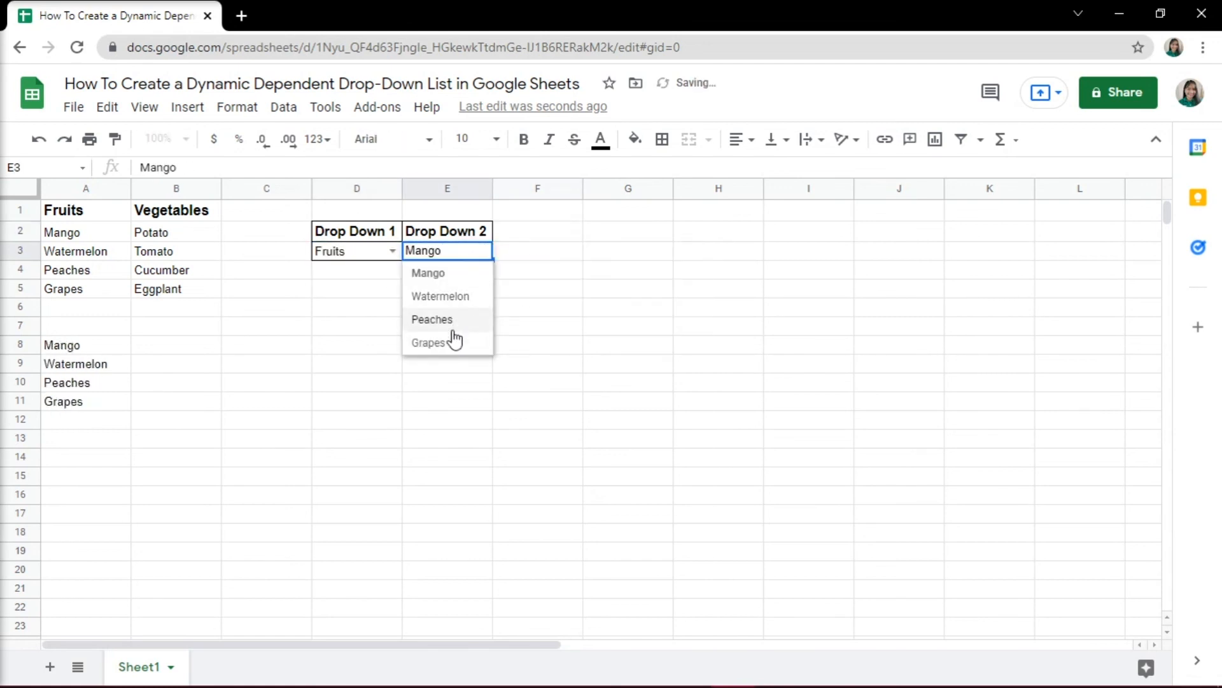
click(428, 343)
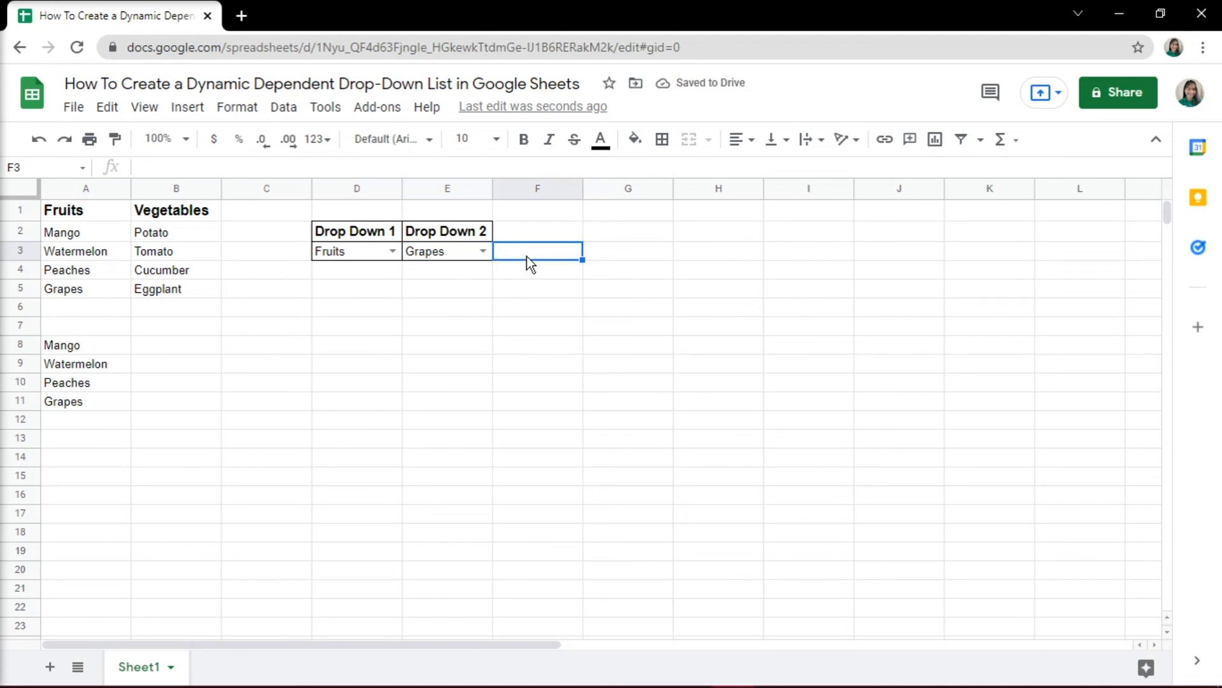